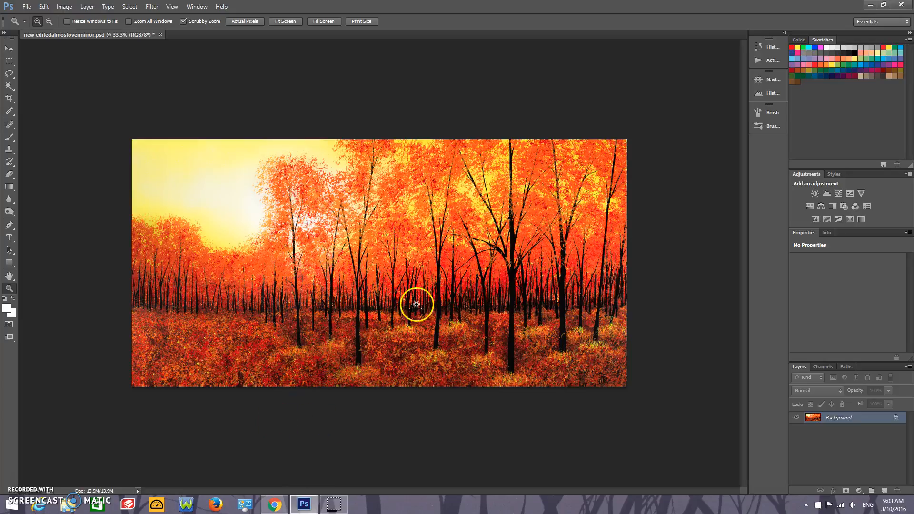
mouse_move(405, 257)
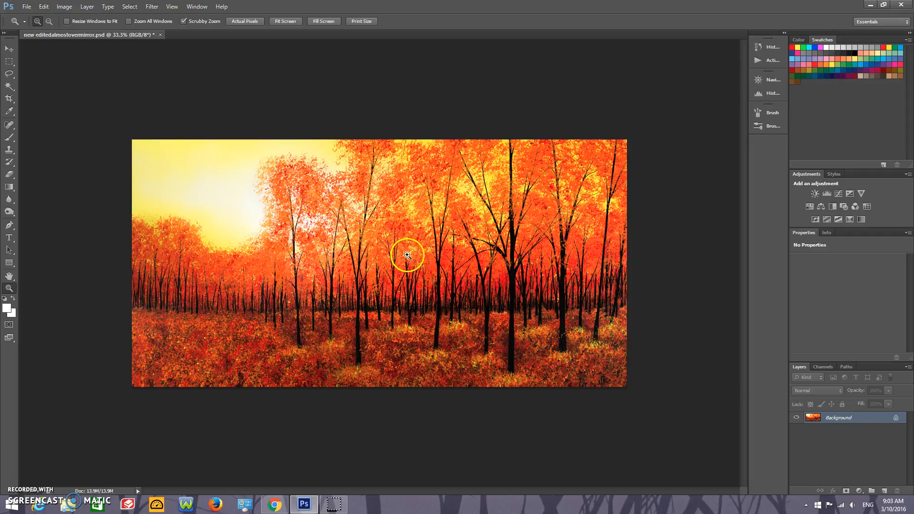
mouse_move(245, 206)
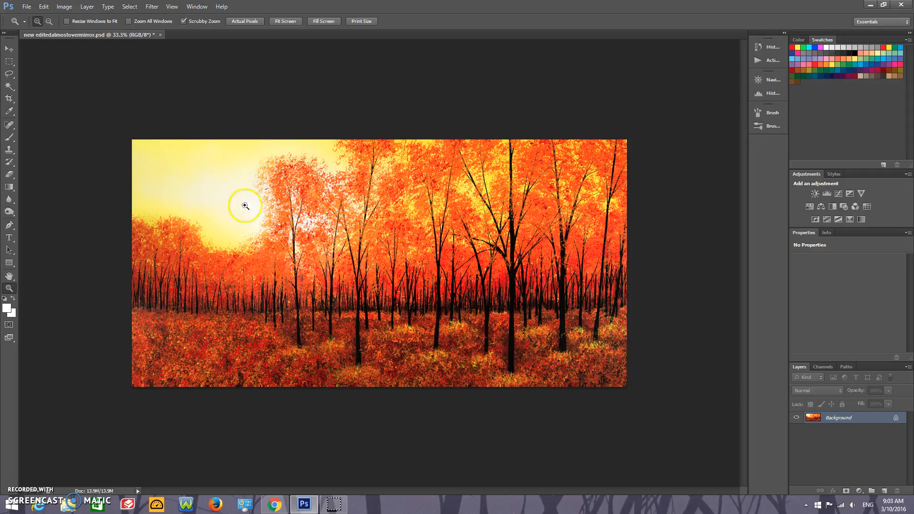
mouse_move(582, 191)
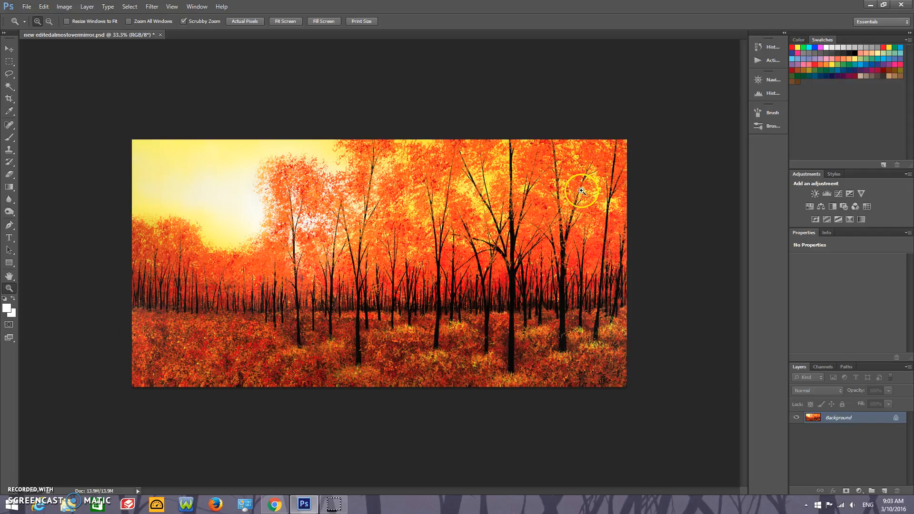
mouse_move(201, 311)
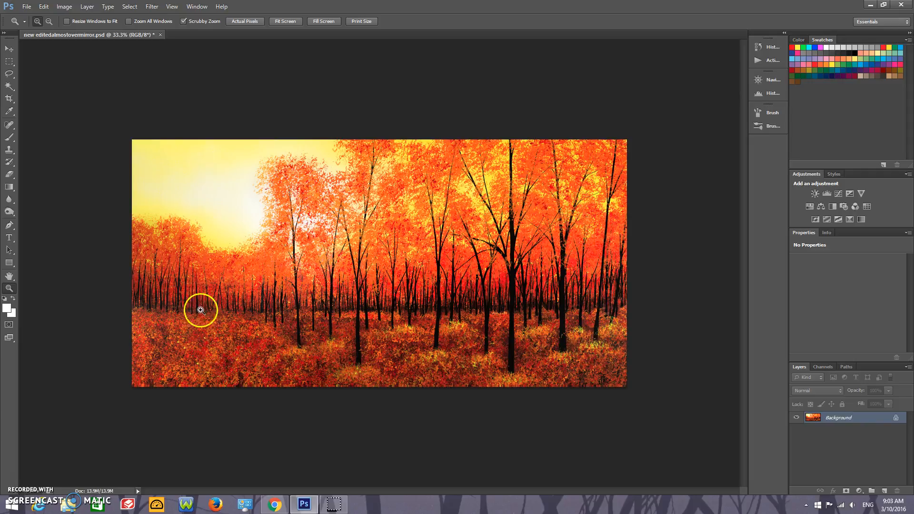
mouse_move(598, 308)
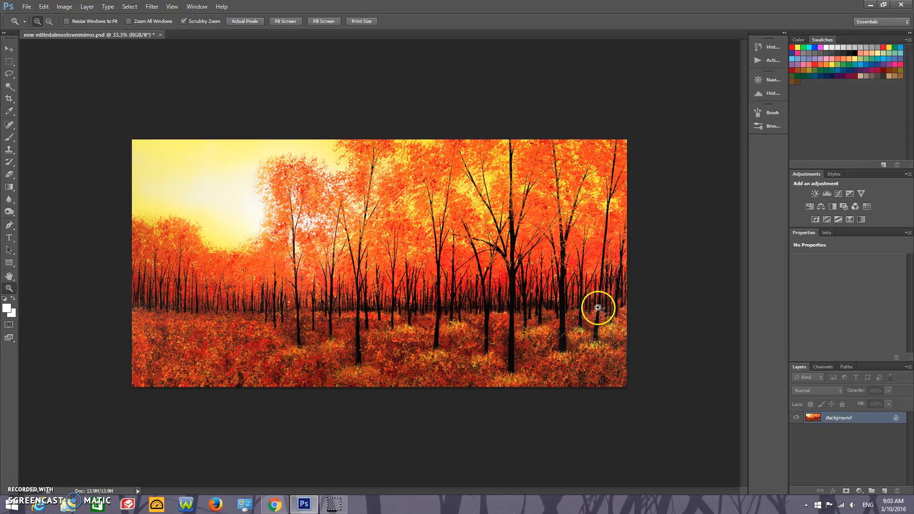
mouse_move(171, 230)
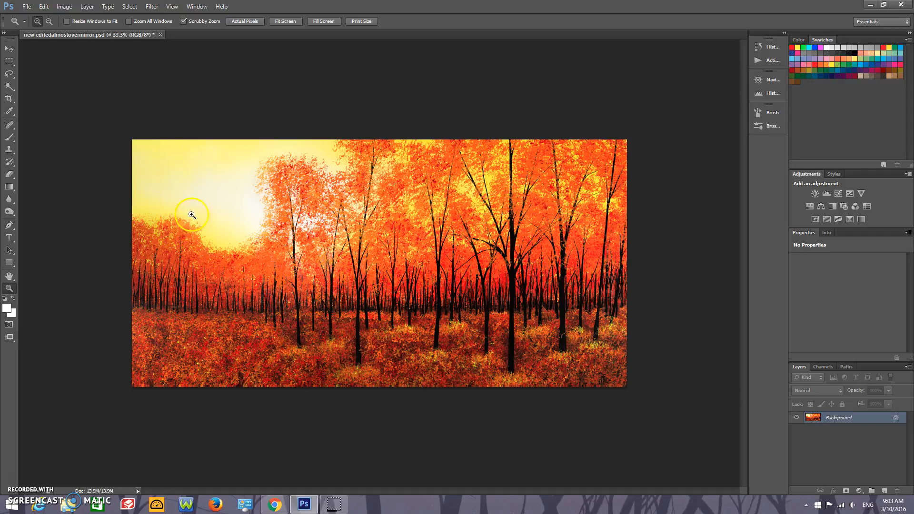
mouse_move(326, 273)
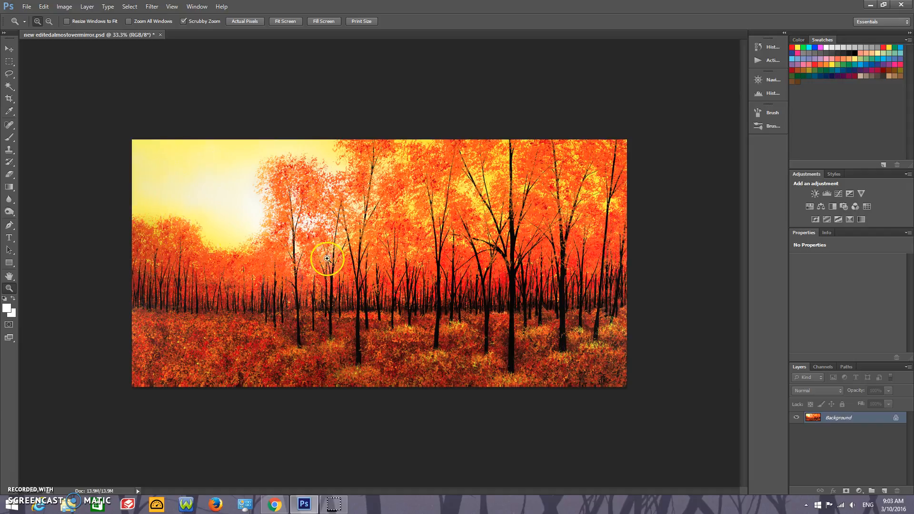
mouse_move(639, 247)
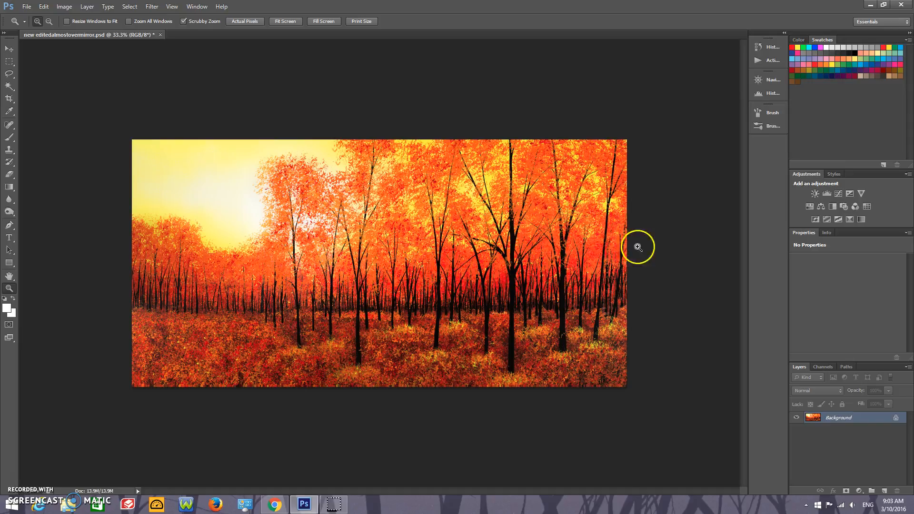
mouse_move(683, 137)
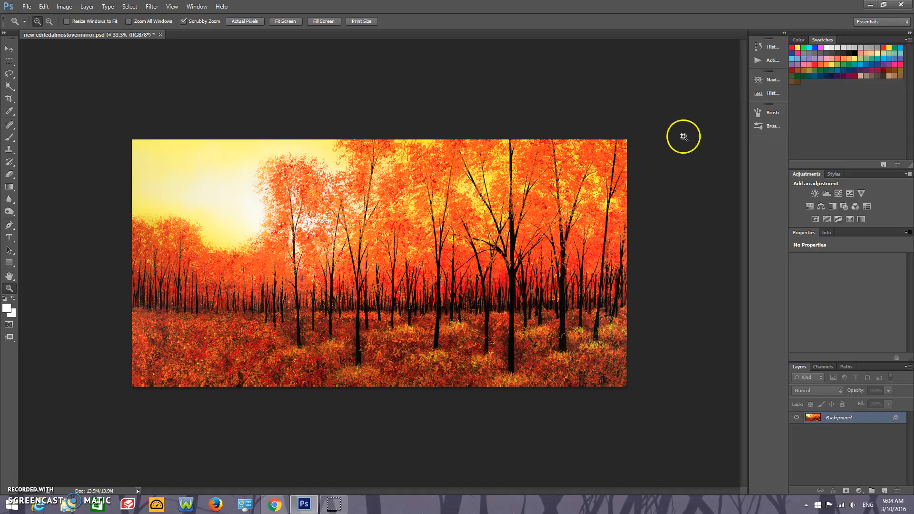
mouse_move(22, 63)
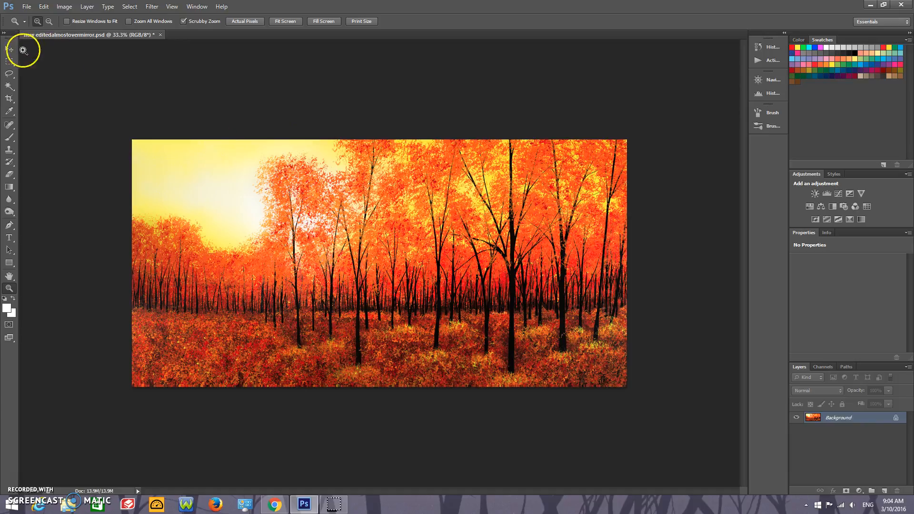
Select the Move tool, then launch the imagePROGRAF Layout Plug-in from the File menu
left_click(8, 50)
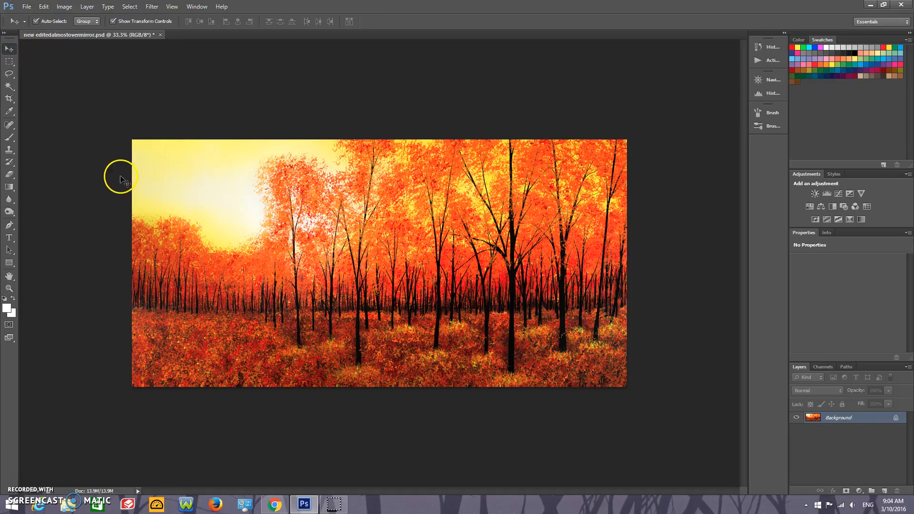
mouse_move(106, 305)
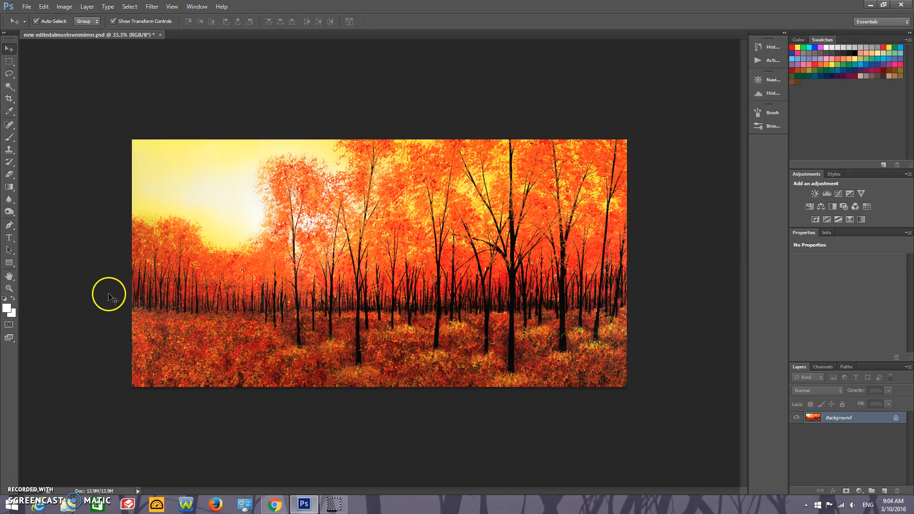
mouse_move(525, 264)
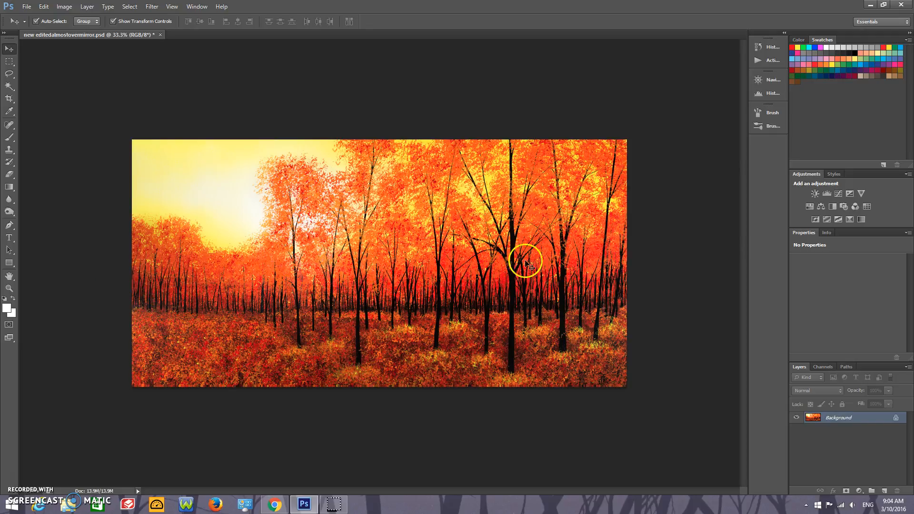
mouse_move(652, 242)
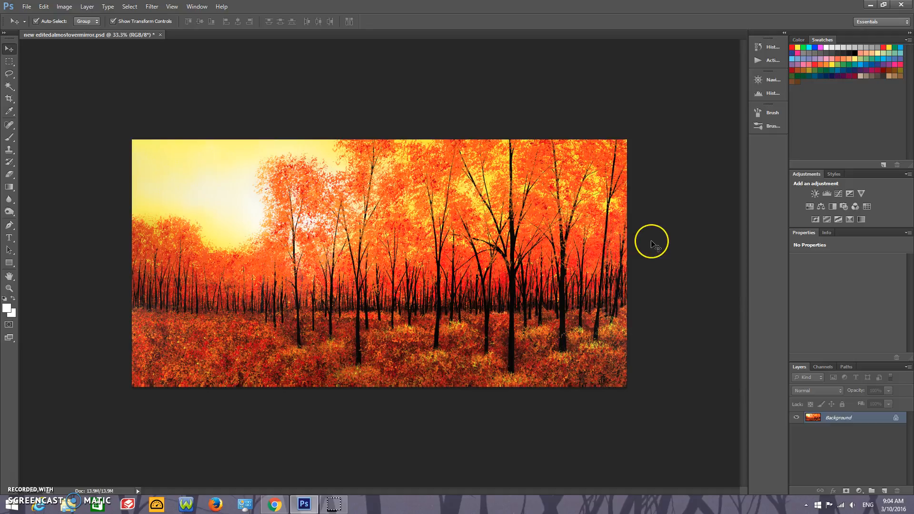
mouse_move(656, 250)
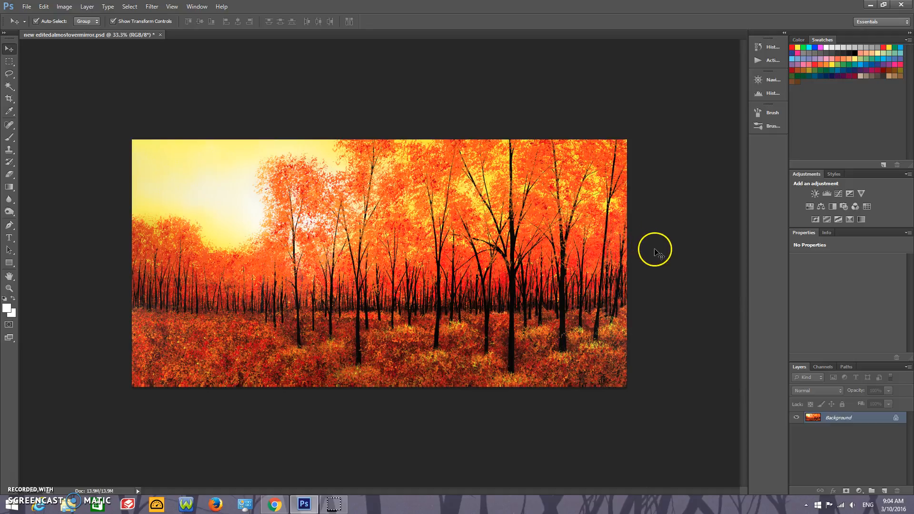
mouse_move(228, 246)
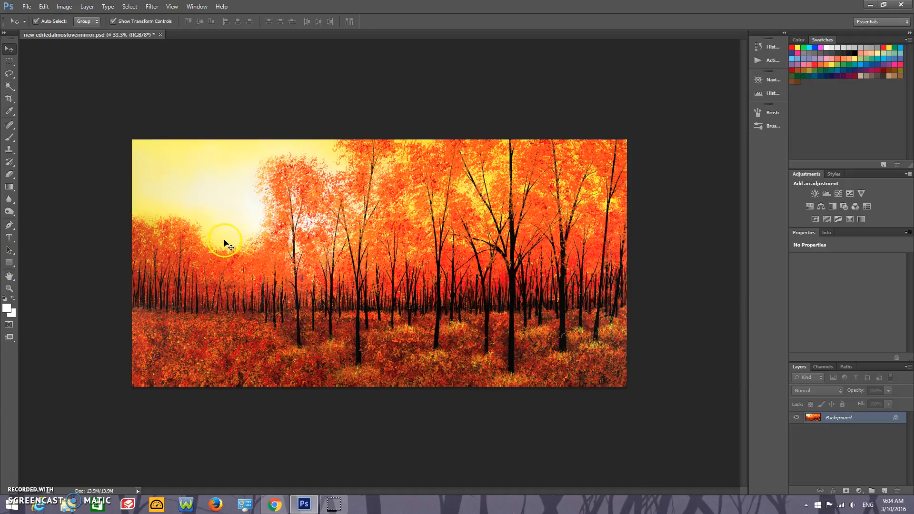
mouse_move(489, 203)
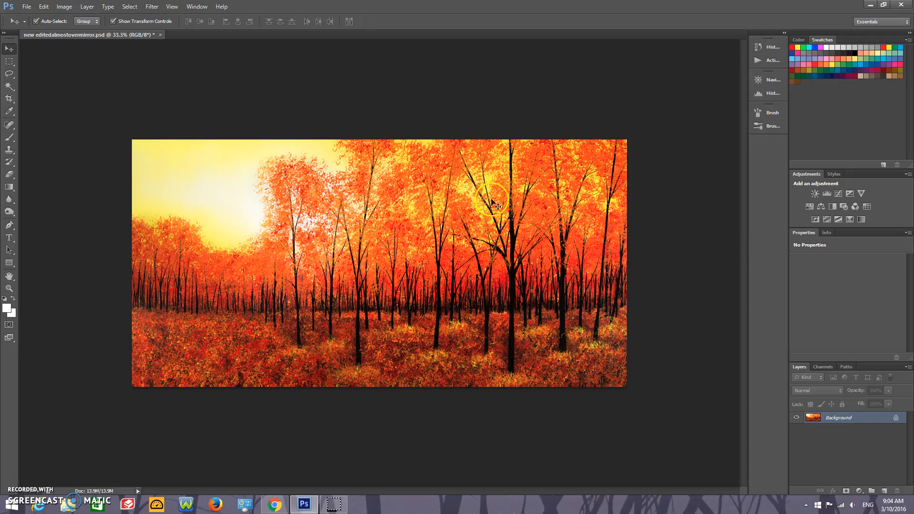
mouse_move(518, 276)
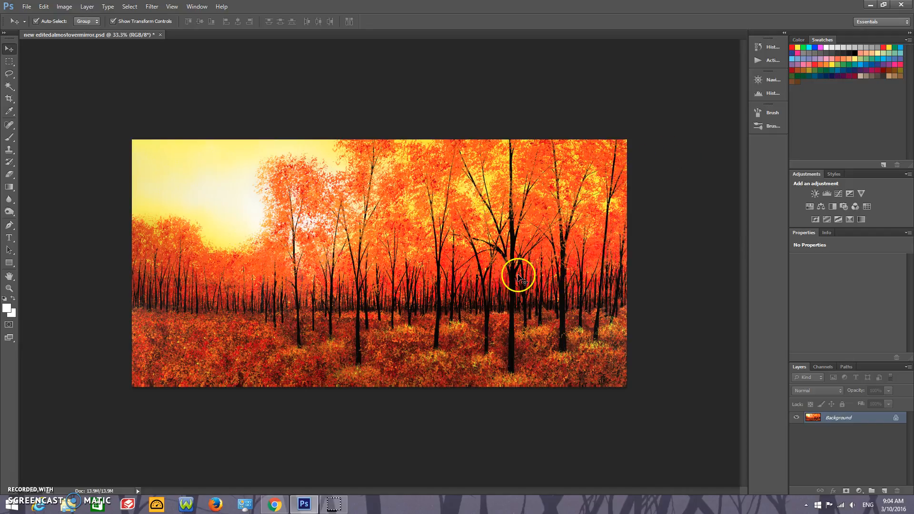
mouse_move(214, 297)
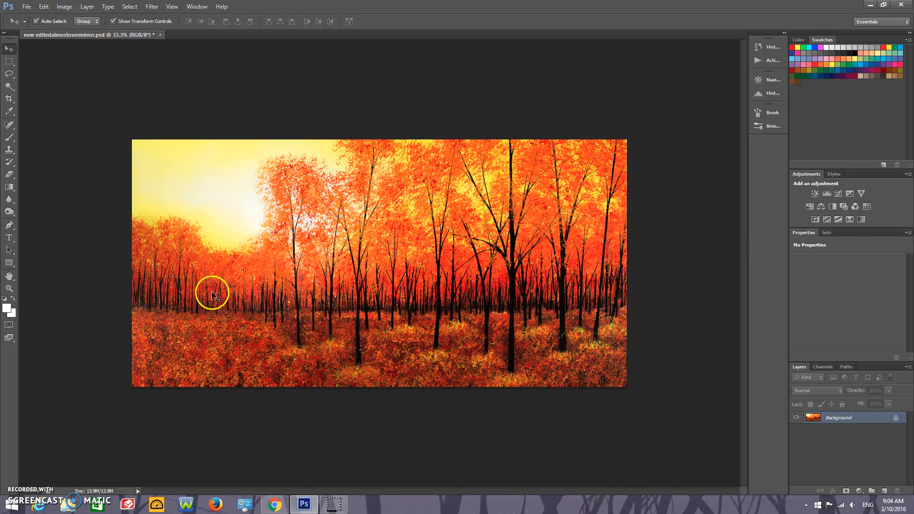
mouse_move(264, 272)
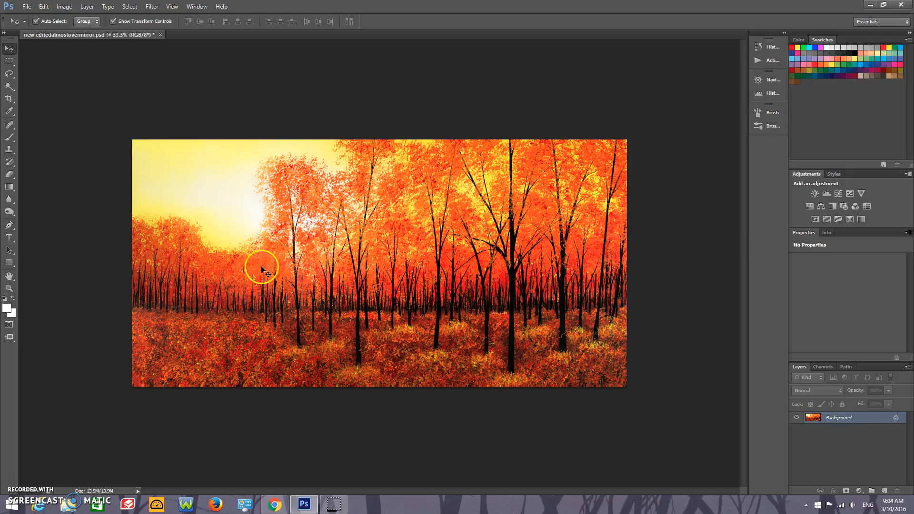
mouse_move(591, 186)
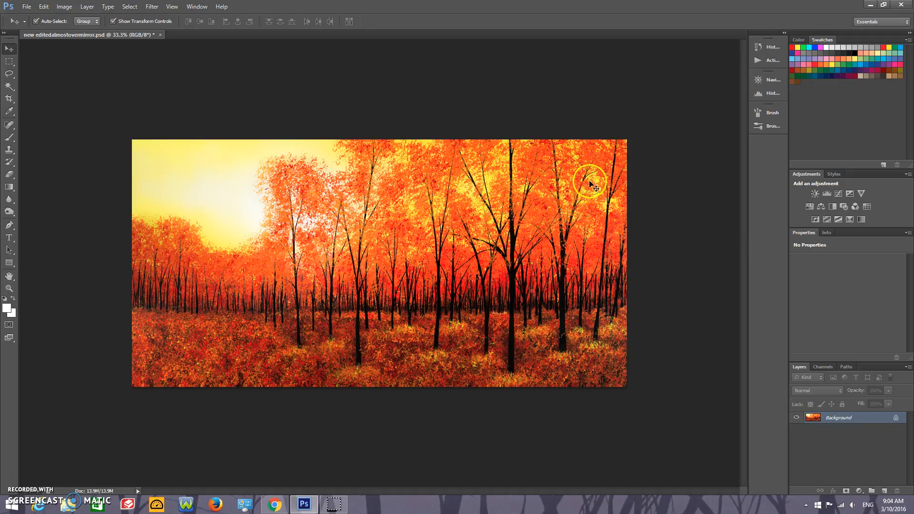
mouse_move(454, 354)
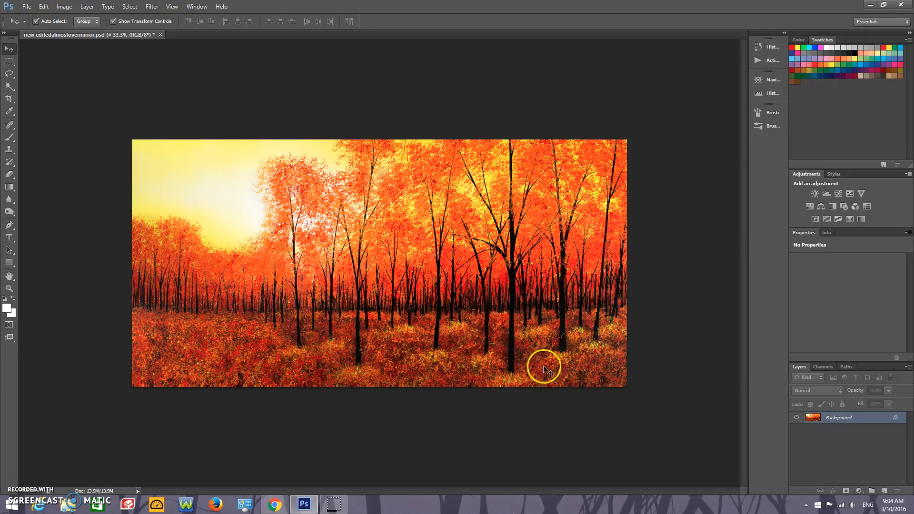
mouse_move(207, 251)
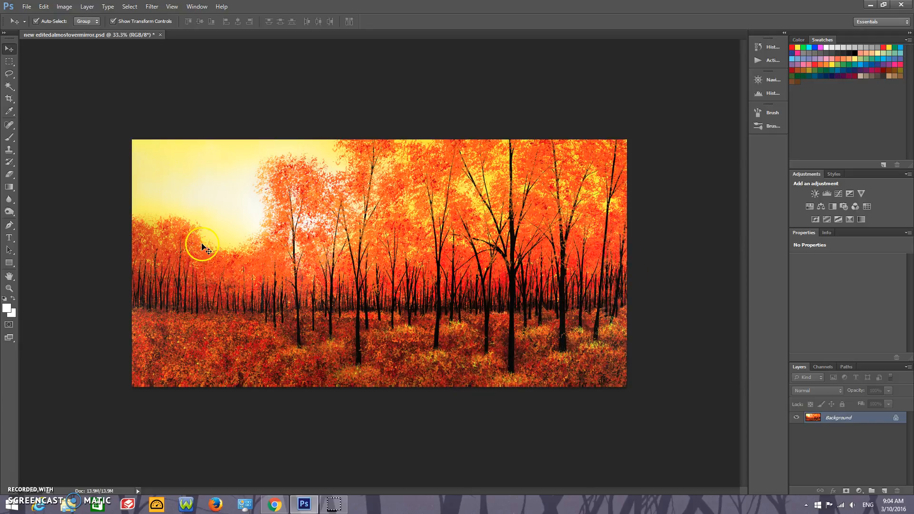
mouse_move(546, 161)
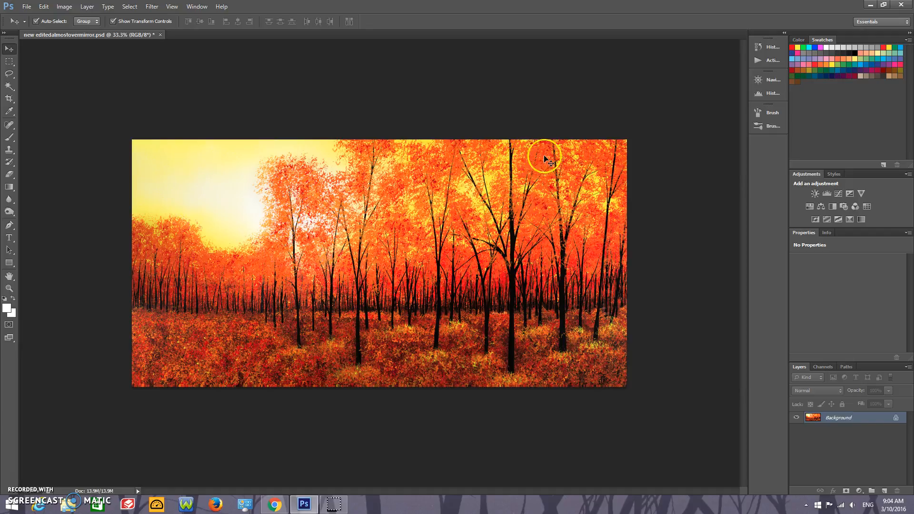
mouse_move(566, 184)
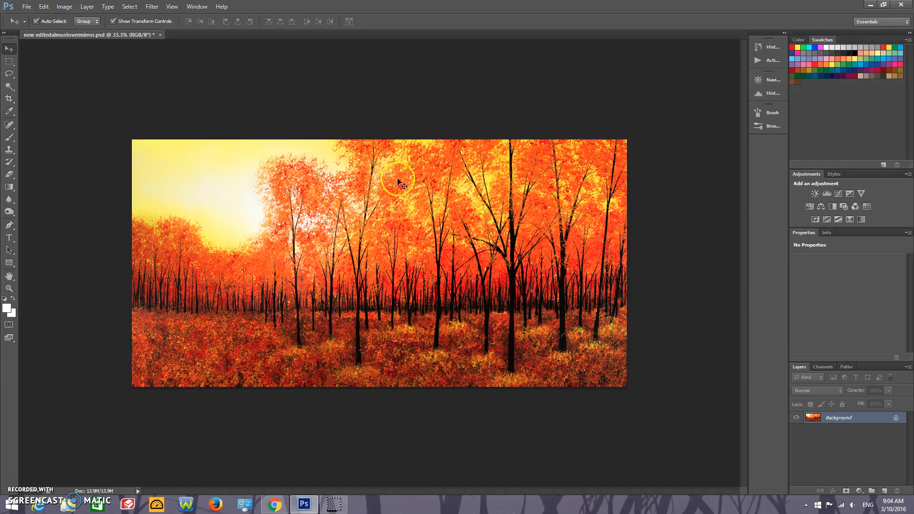
mouse_move(402, 265)
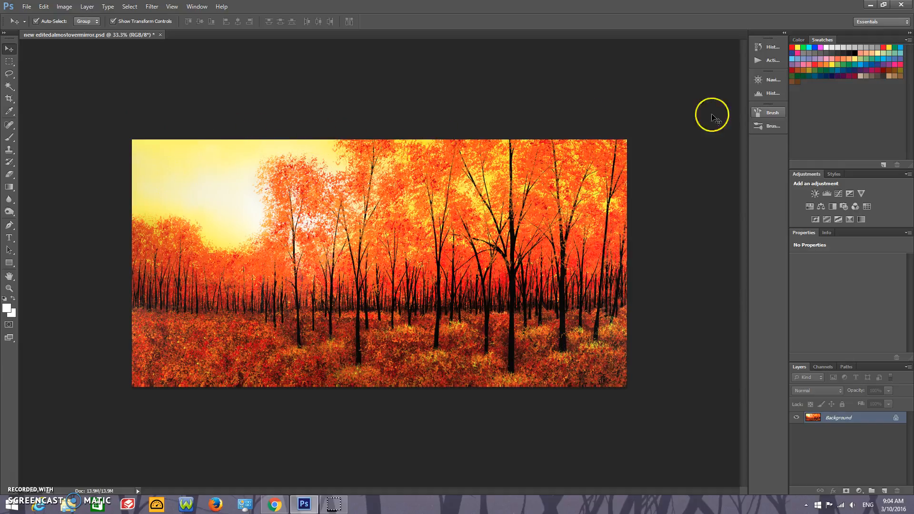
mouse_move(302, 260)
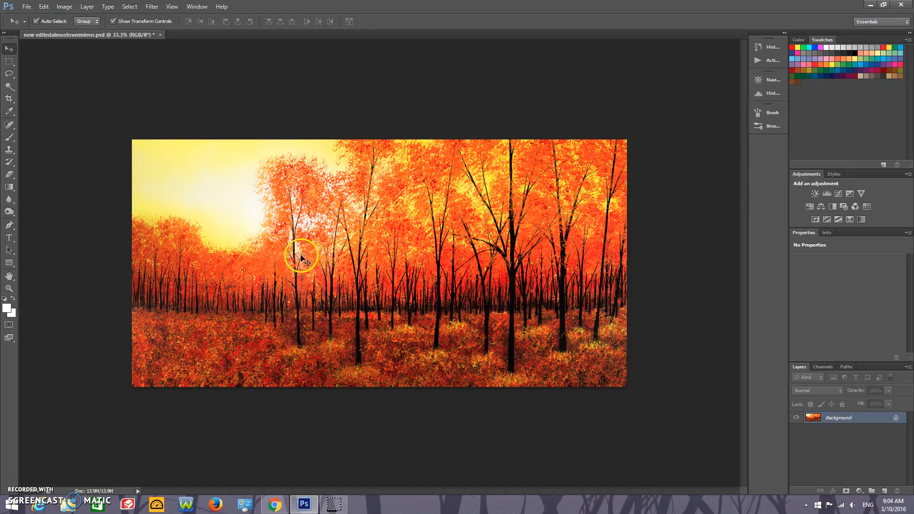
mouse_move(395, 305)
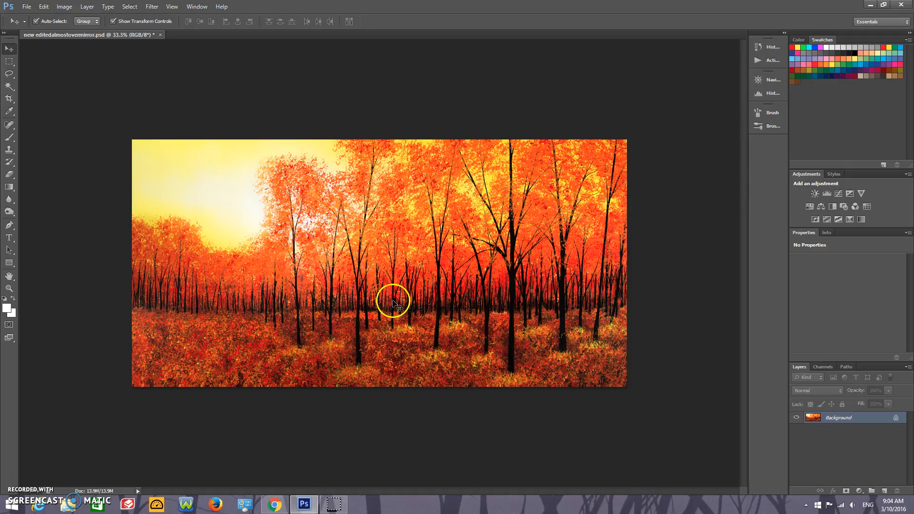
mouse_move(372, 172)
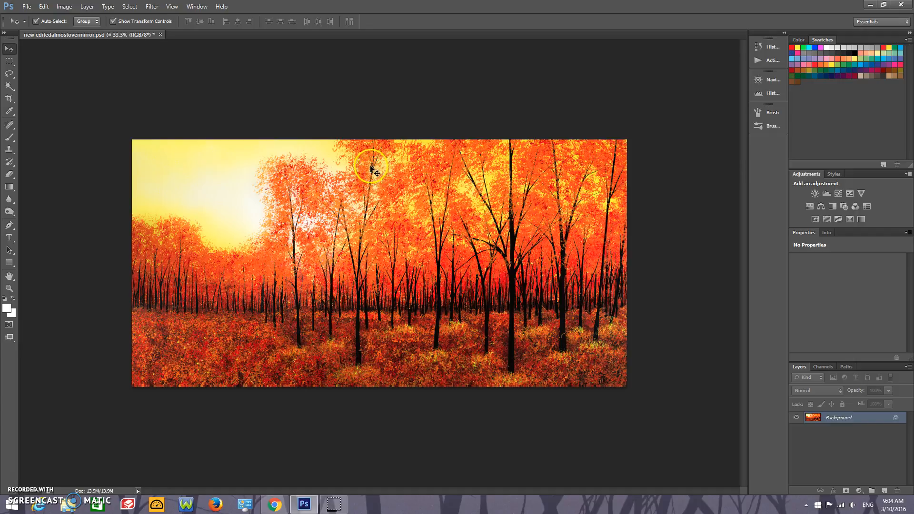
mouse_move(317, 276)
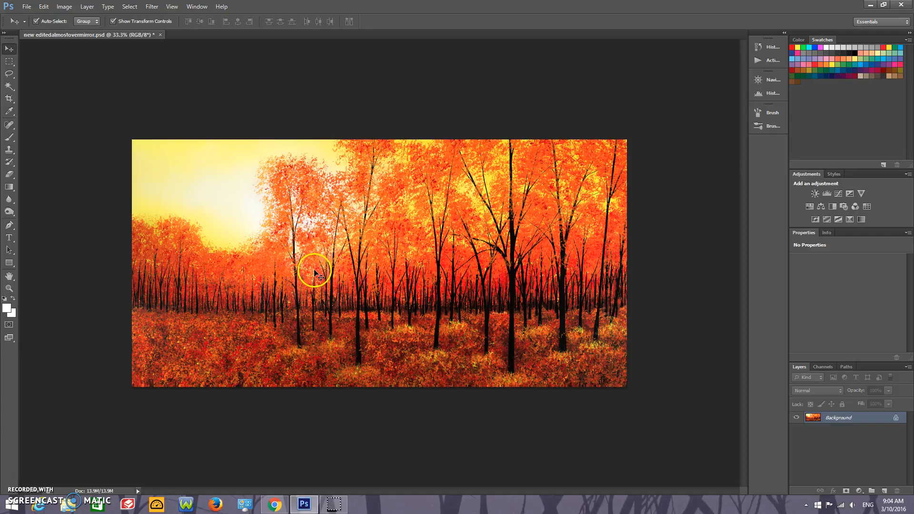
mouse_move(34, 23)
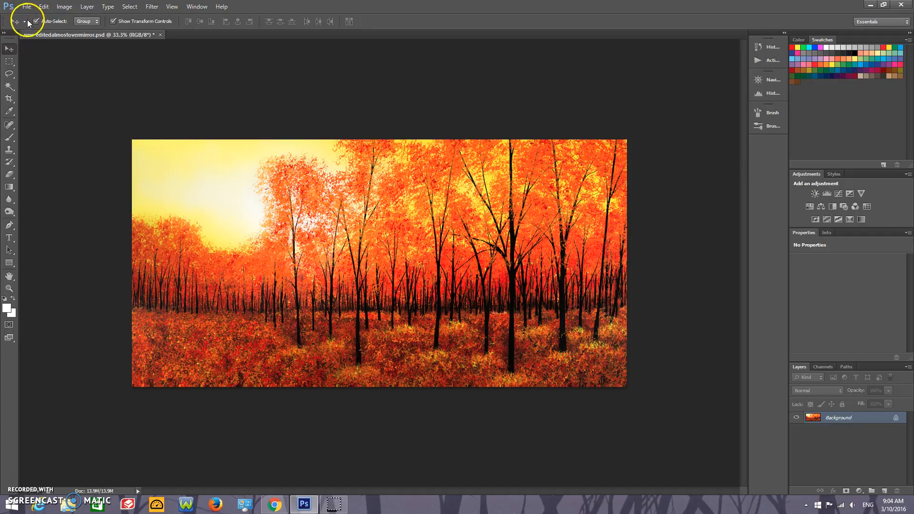
left_click(33, 7)
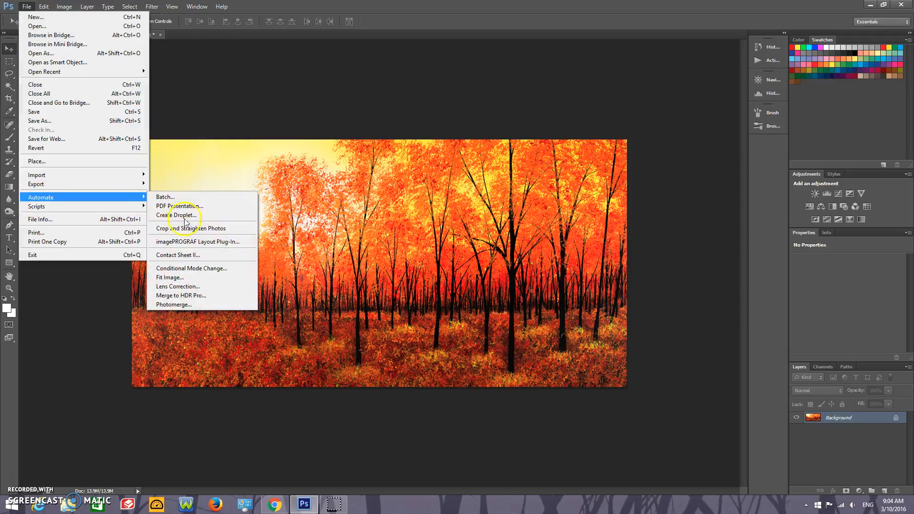
left_click(178, 215)
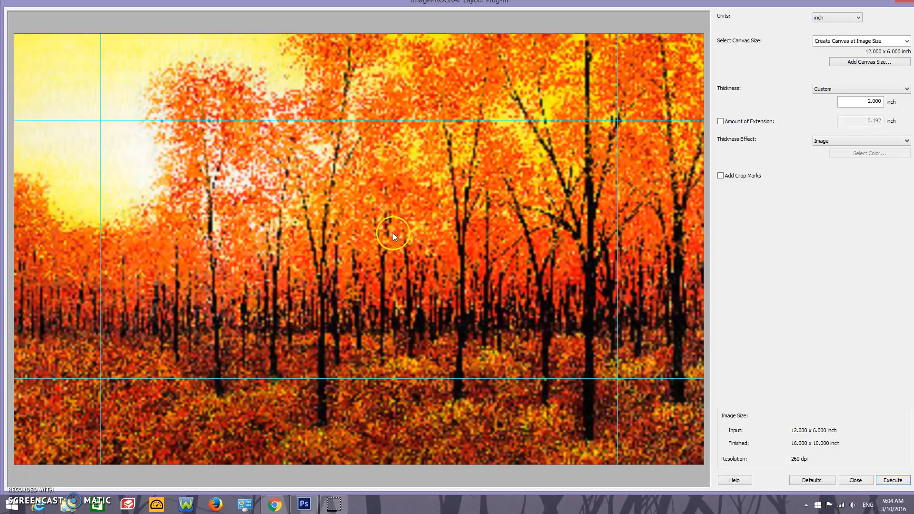
mouse_move(448, 262)
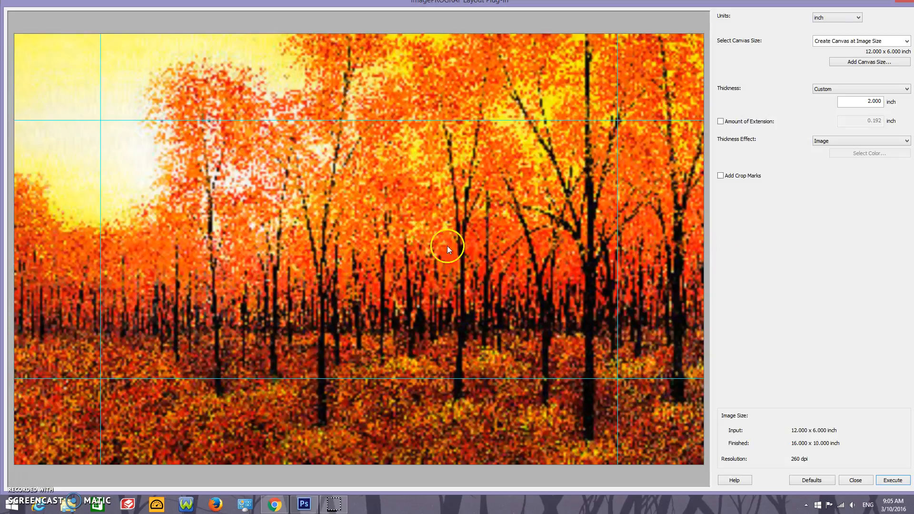
mouse_move(814, 252)
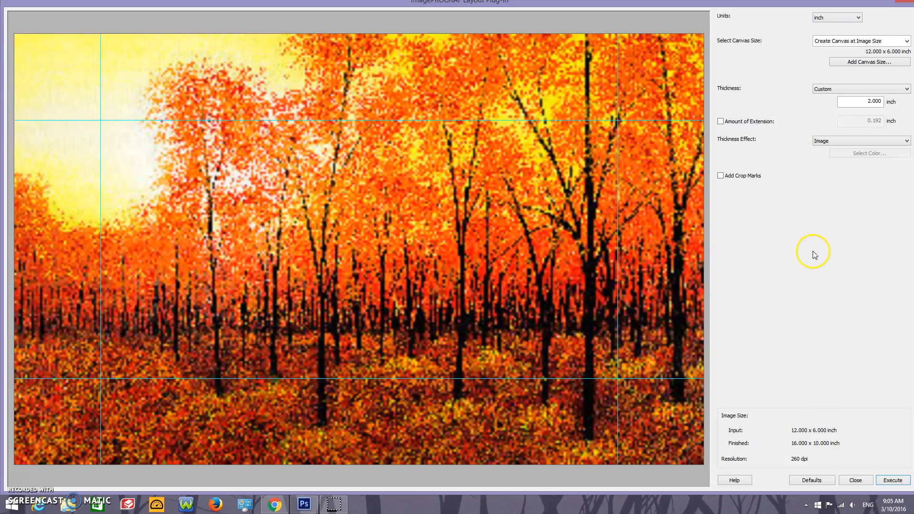
mouse_move(732, 185)
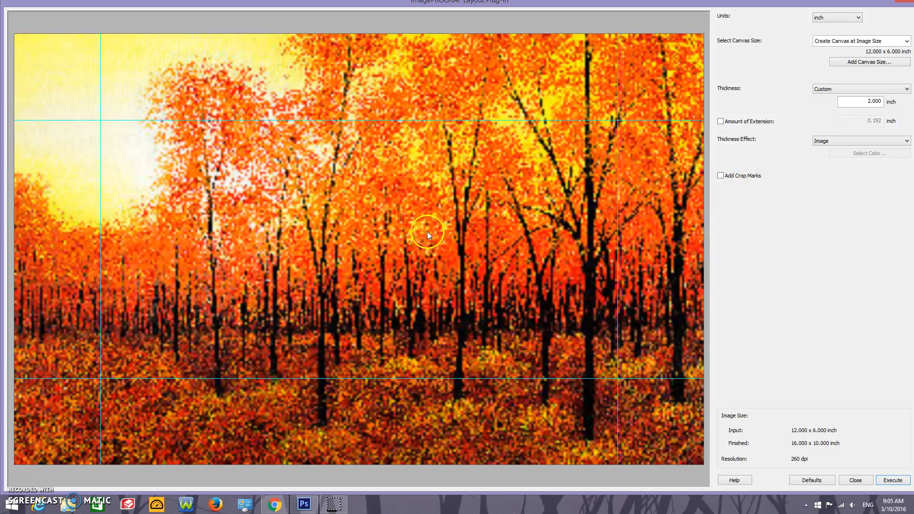
mouse_move(527, 267)
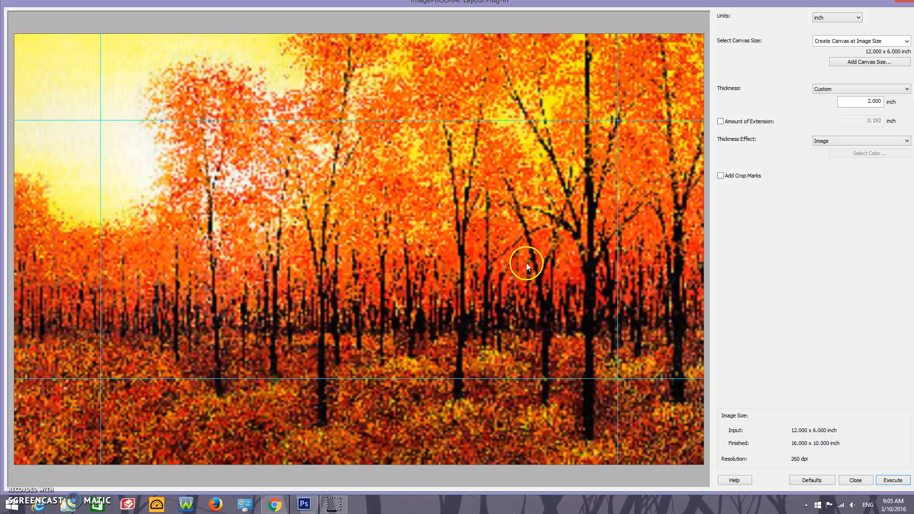
mouse_move(379, 305)
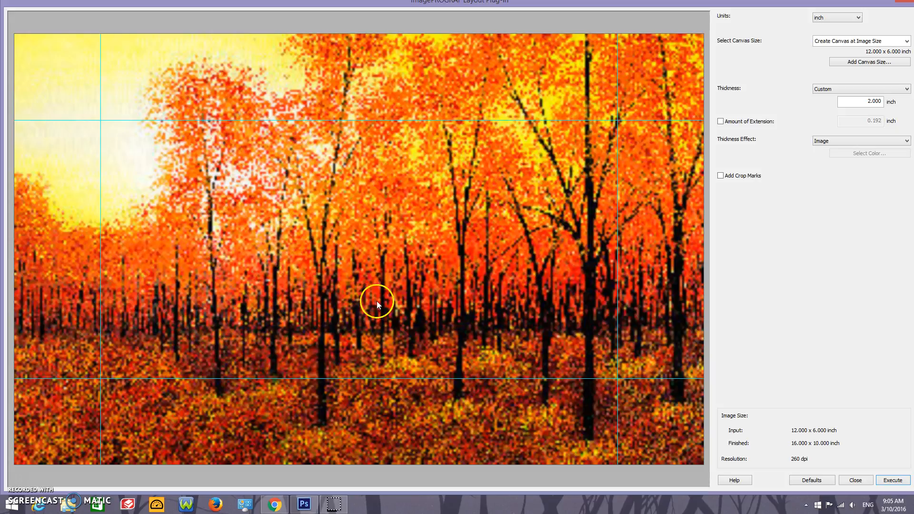
mouse_move(449, 280)
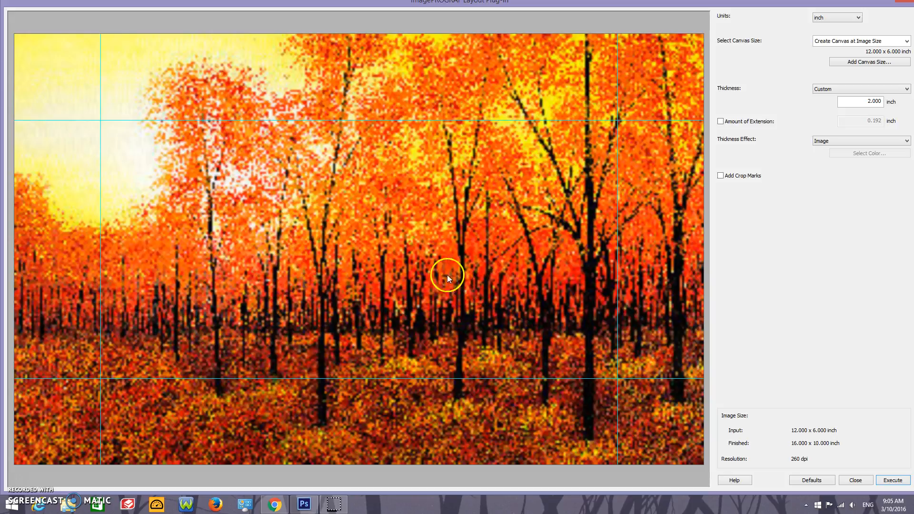
mouse_move(80, 171)
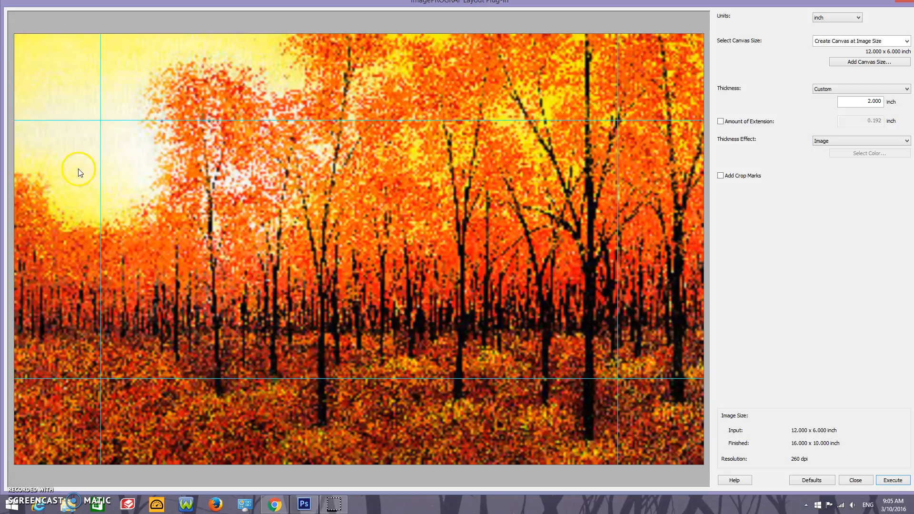
mouse_move(605, 90)
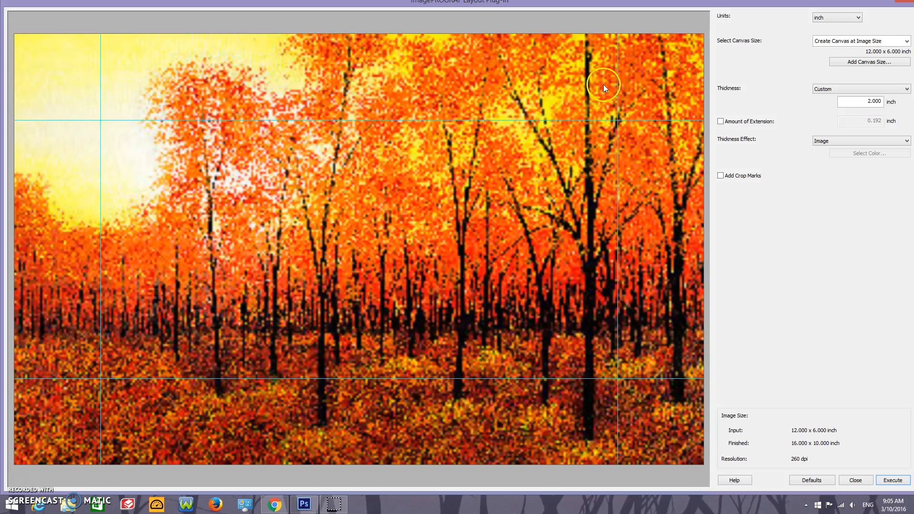
mouse_move(267, 436)
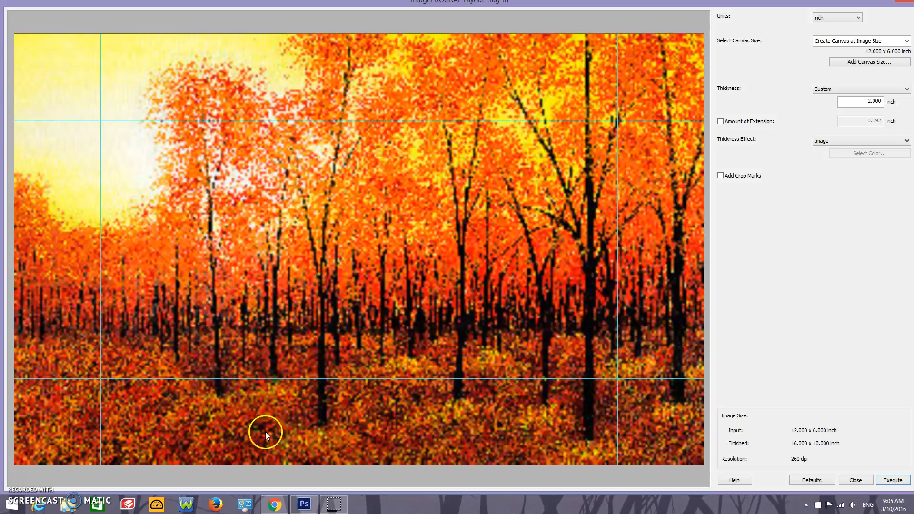
mouse_move(459, 435)
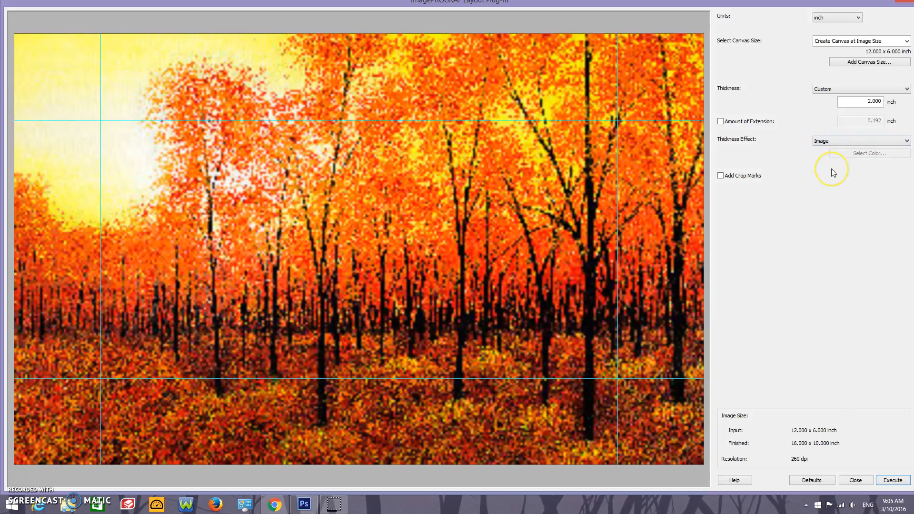
mouse_move(834, 173)
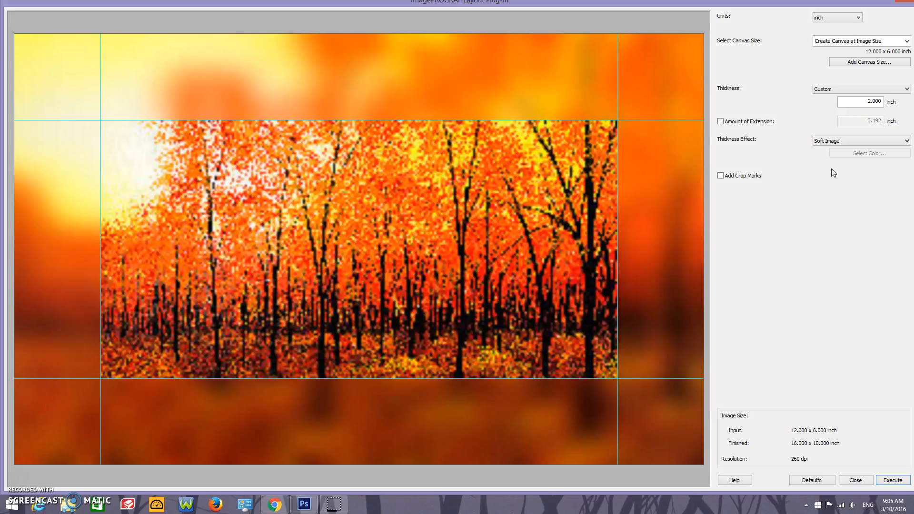
Change the thickness effect to Soft Image for blurred stretched-image wrap edges
left_click(860, 140)
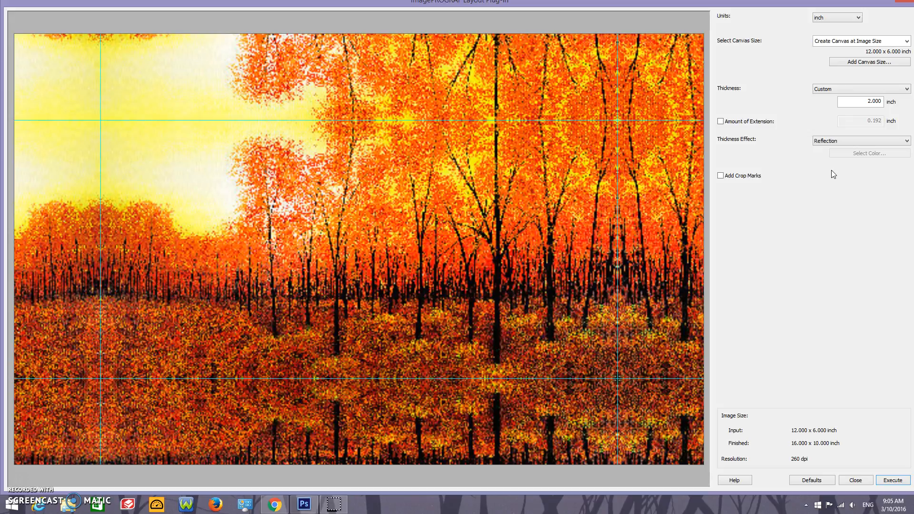
mouse_move(837, 182)
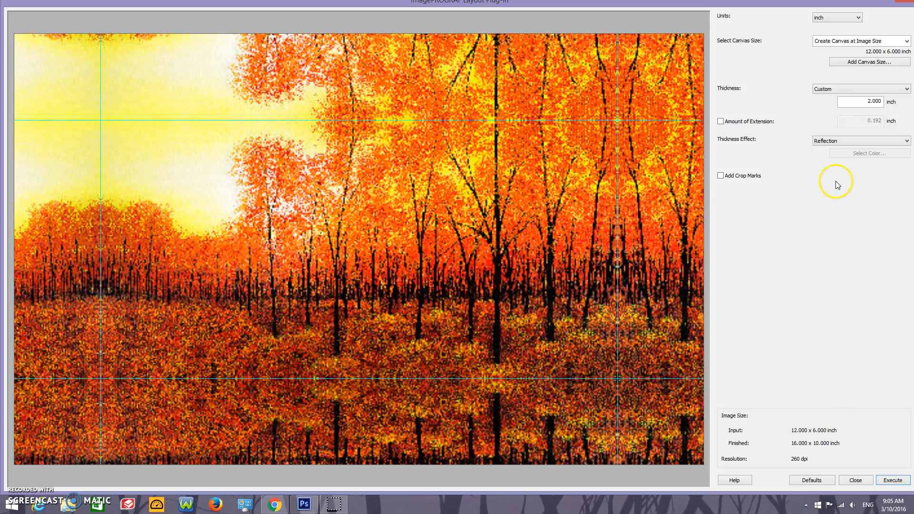
mouse_move(262, 142)
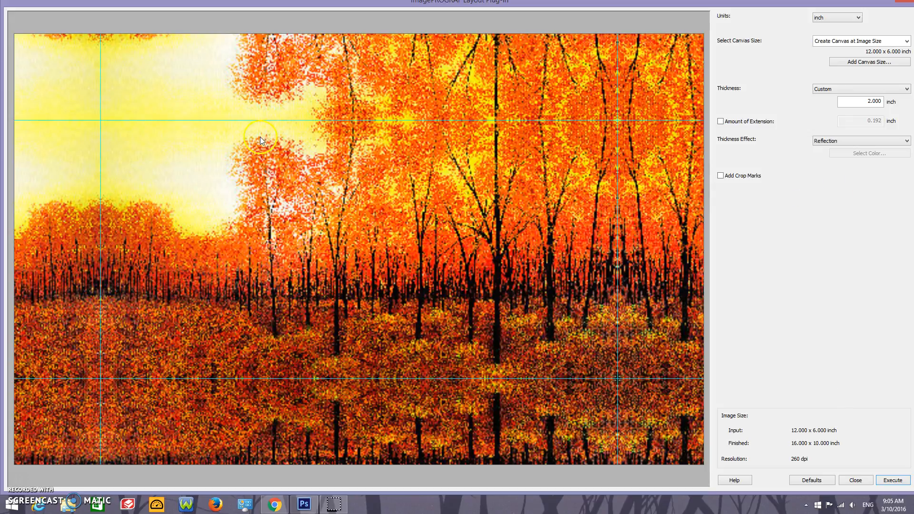
mouse_move(186, 295)
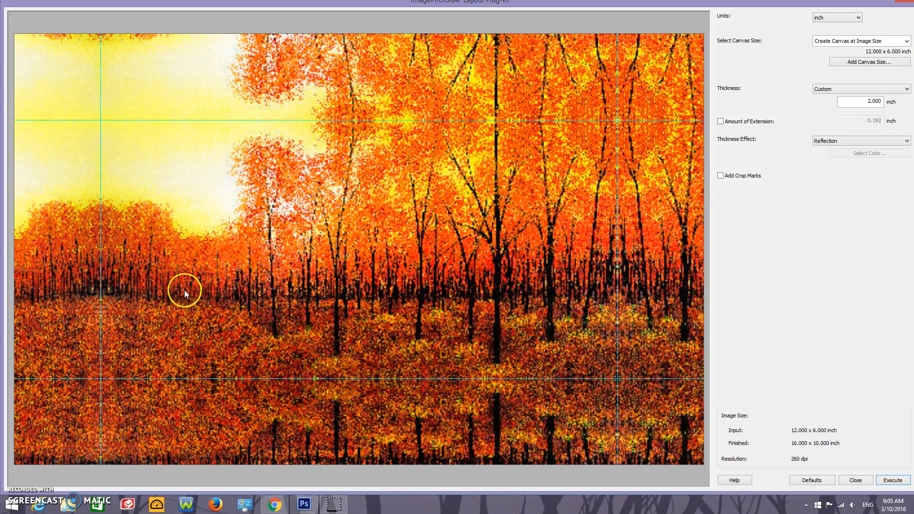
mouse_move(615, 342)
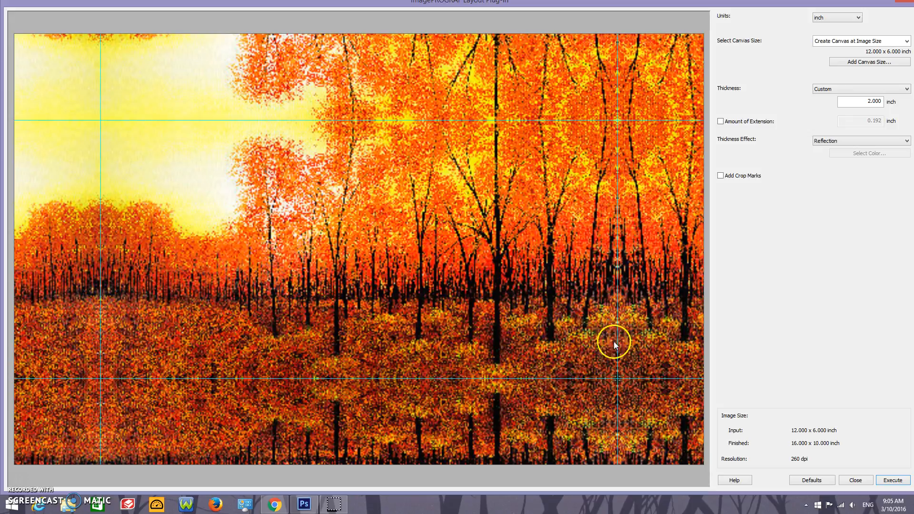
mouse_move(136, 133)
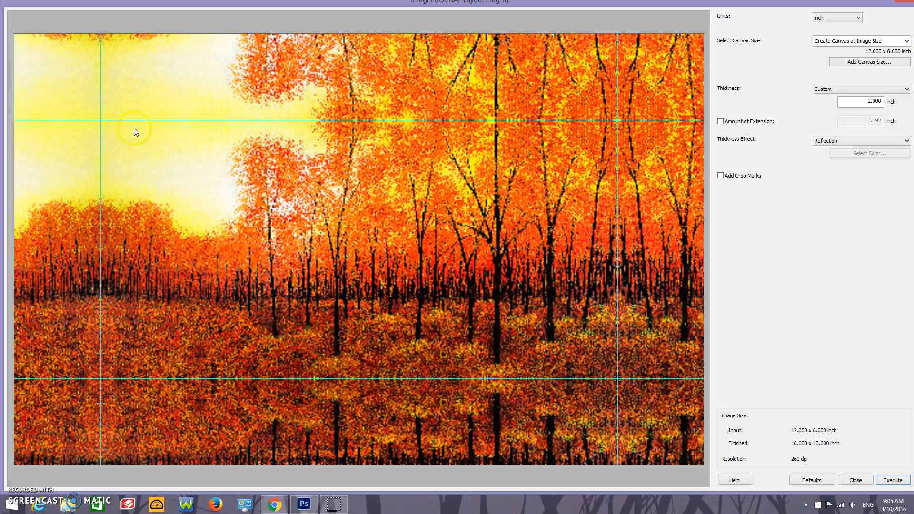
mouse_move(586, 364)
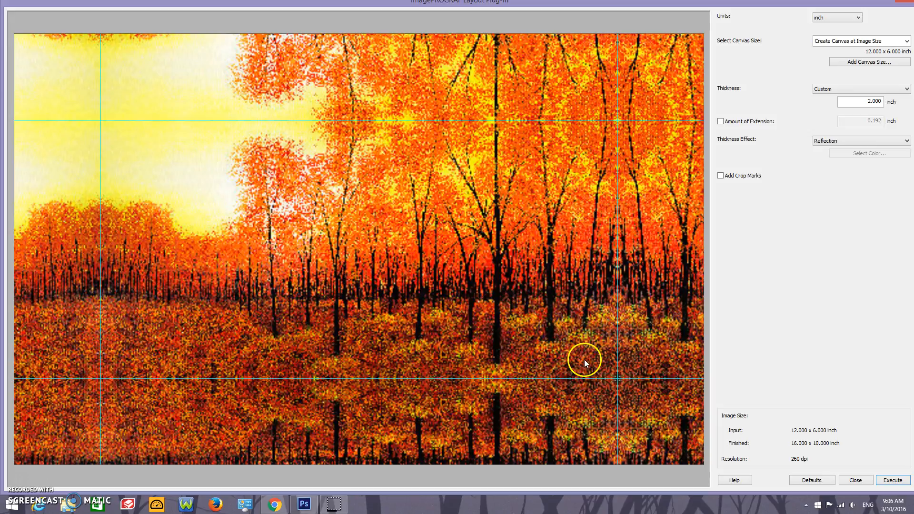
mouse_move(606, 362)
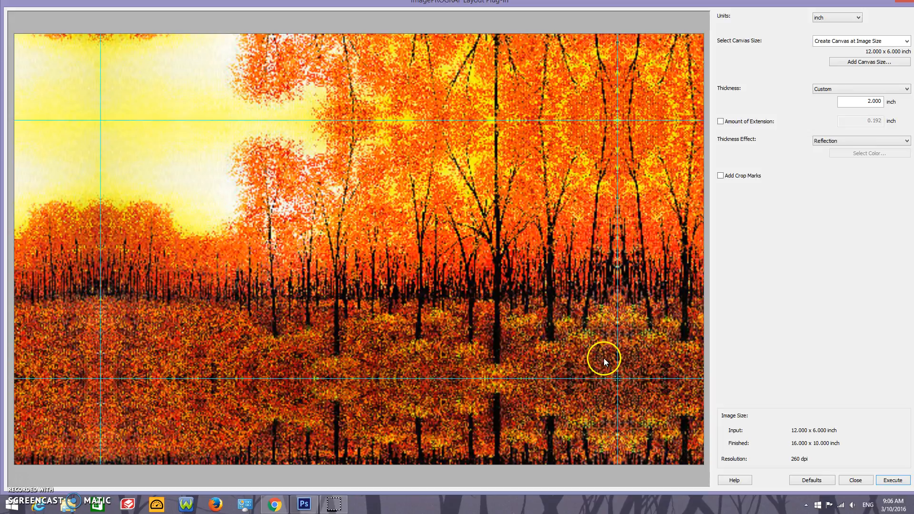
mouse_move(602, 200)
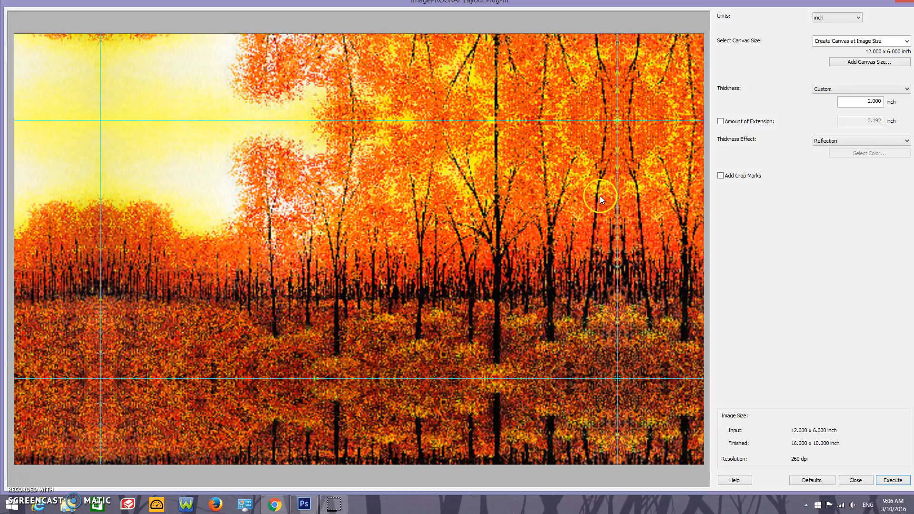
mouse_move(615, 330)
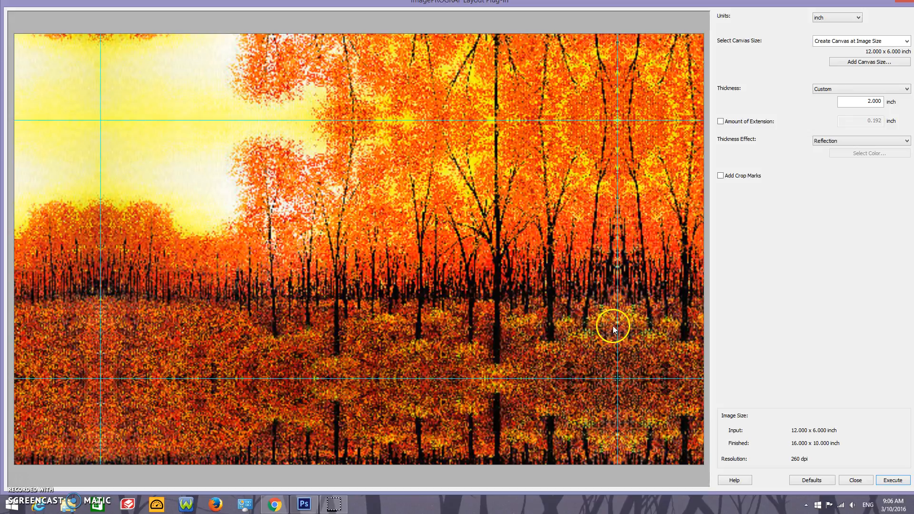
mouse_move(646, 327)
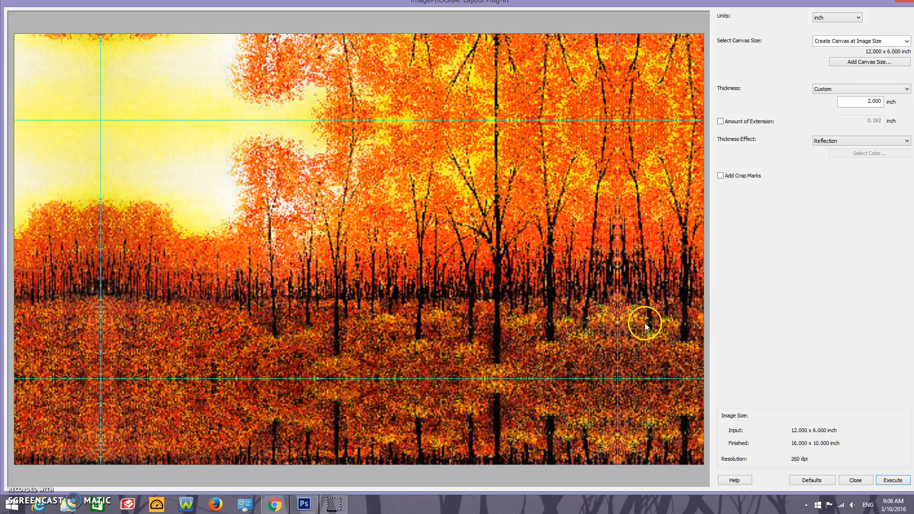
mouse_move(653, 101)
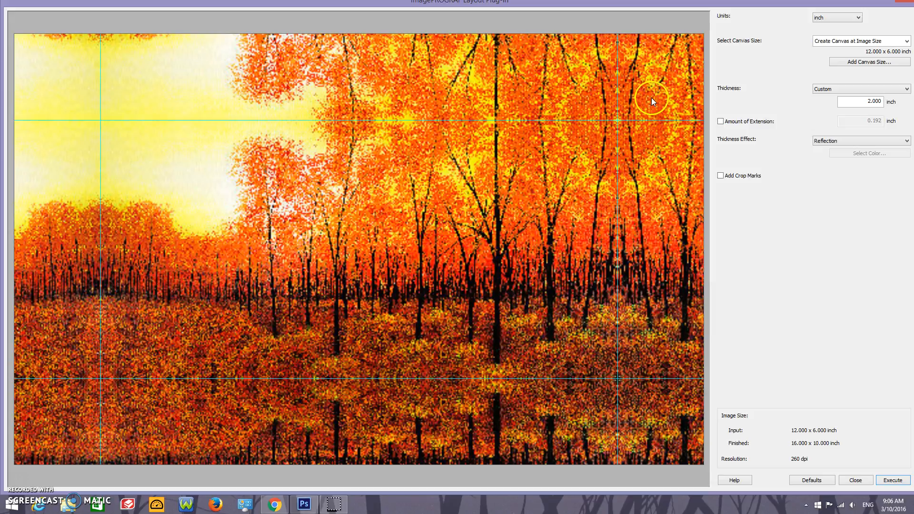
mouse_move(702, 221)
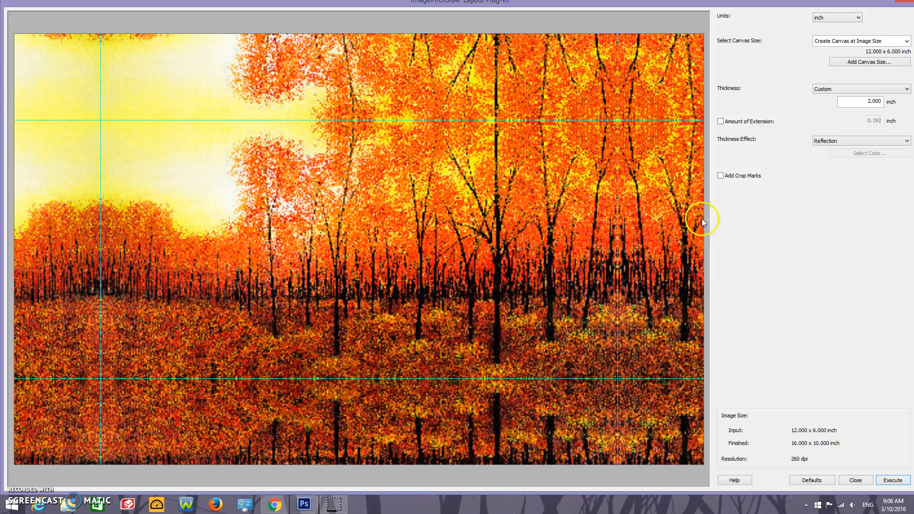
mouse_move(641, 102)
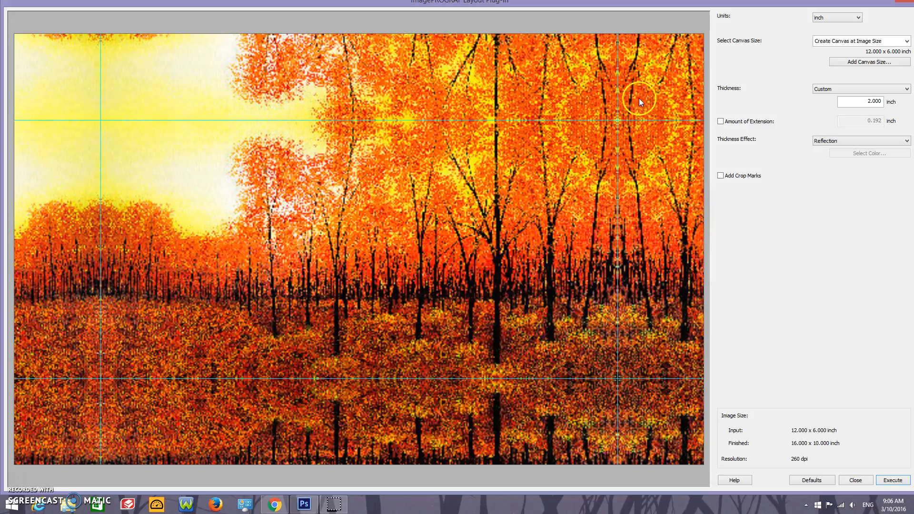
mouse_move(672, 233)
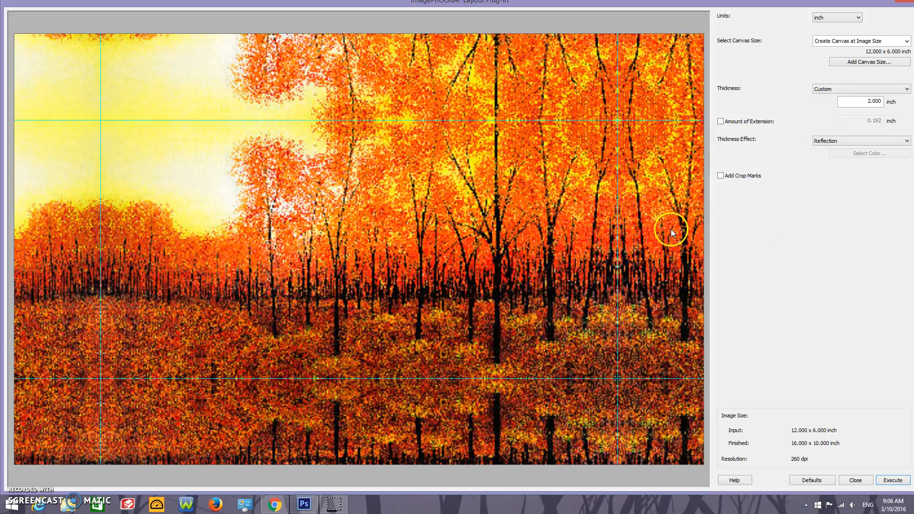
mouse_move(792, 228)
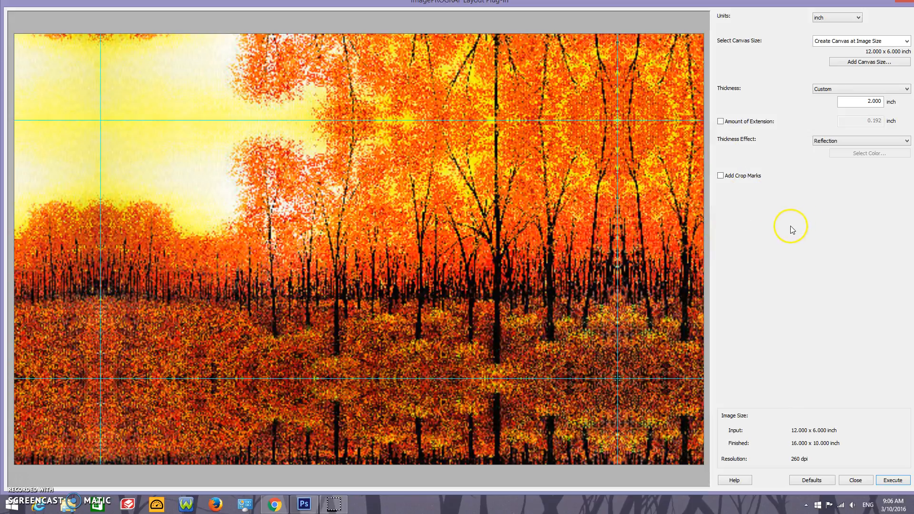
mouse_move(589, 197)
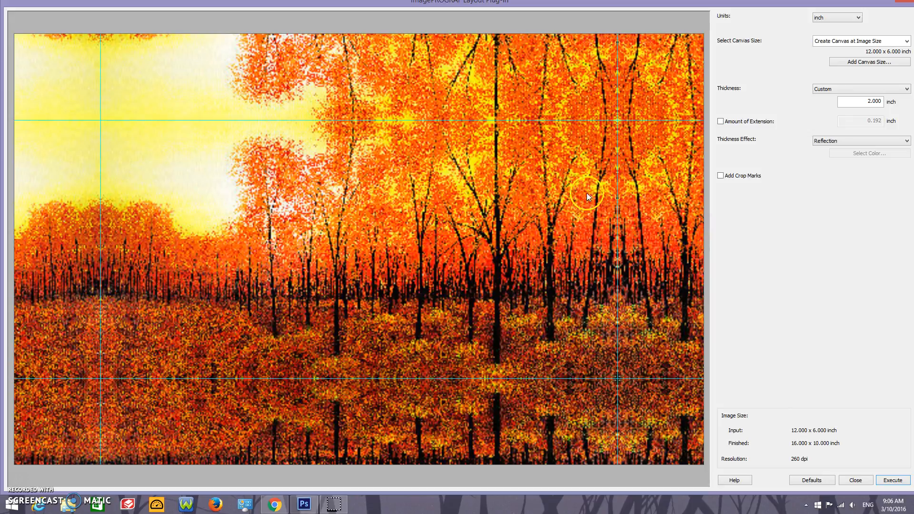
mouse_move(695, 310)
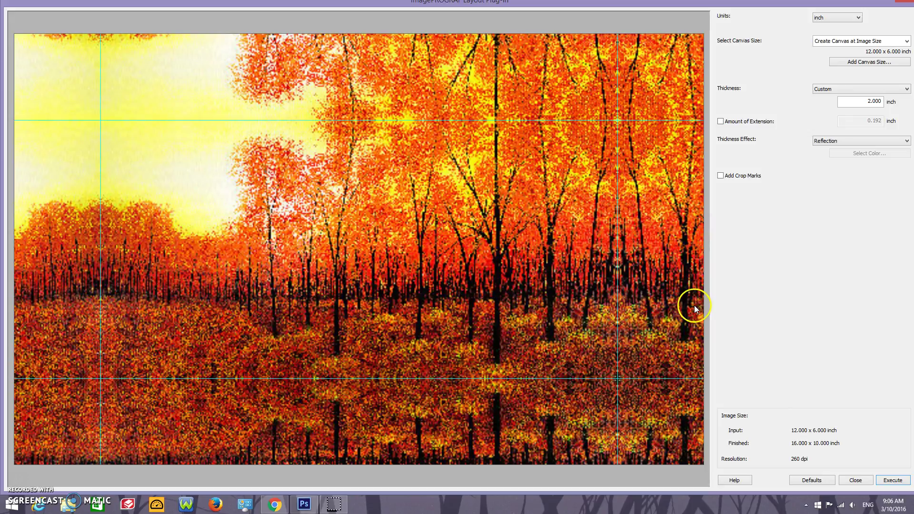
mouse_move(699, 299)
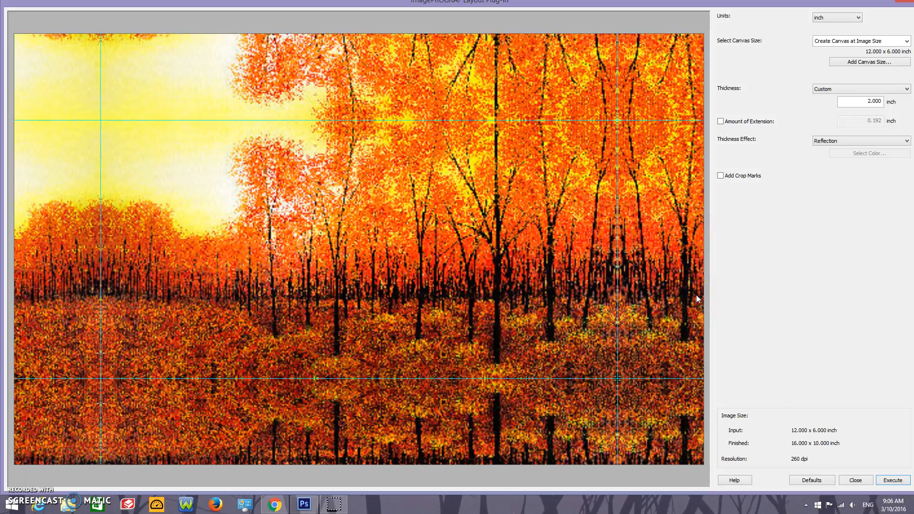
Change the thickness effect to Soft Reflection for blurred mirrored wrap edges
left_click(861, 140)
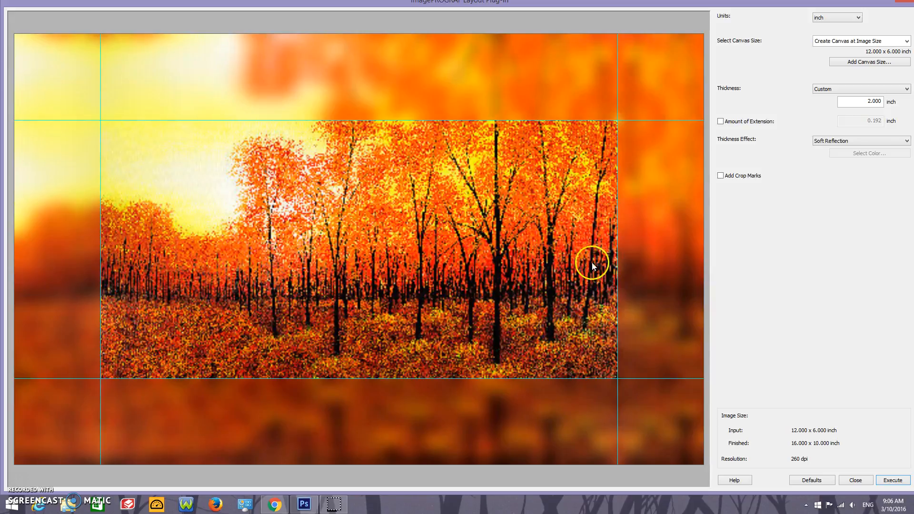
mouse_move(522, 280)
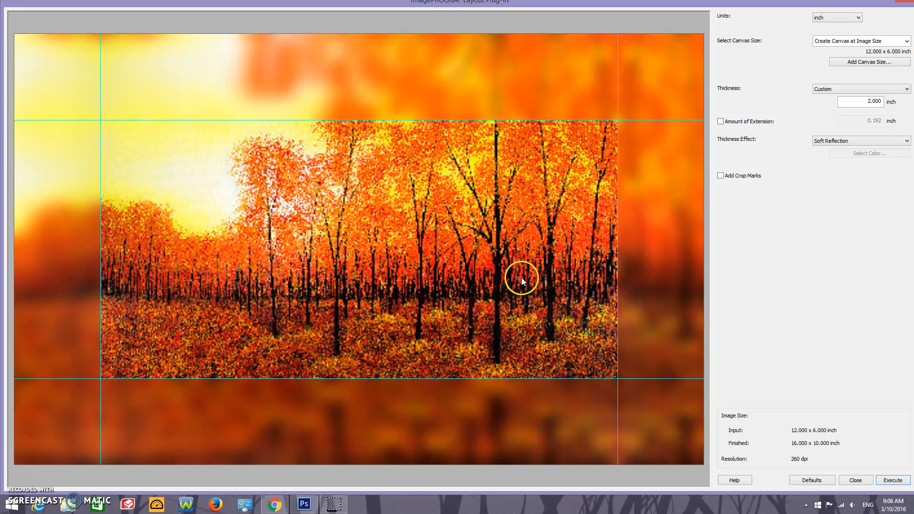
mouse_move(662, 146)
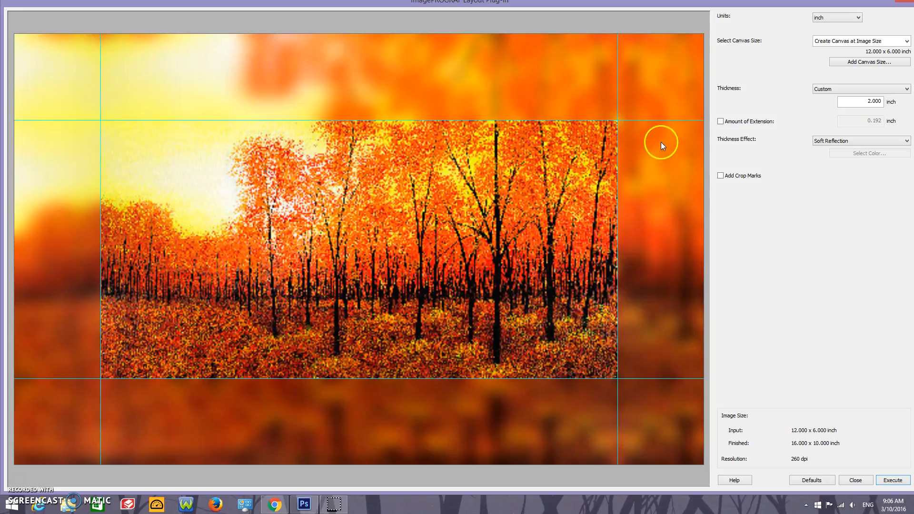
mouse_move(660, 375)
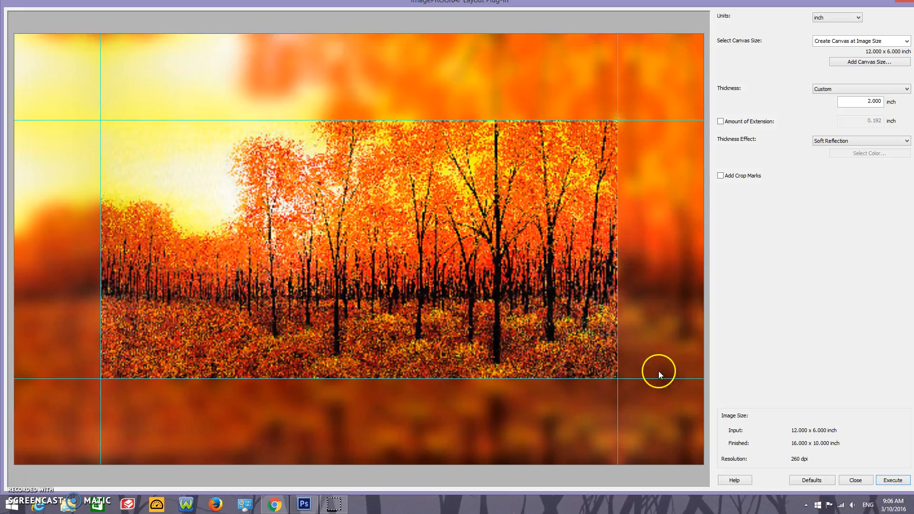
mouse_move(653, 337)
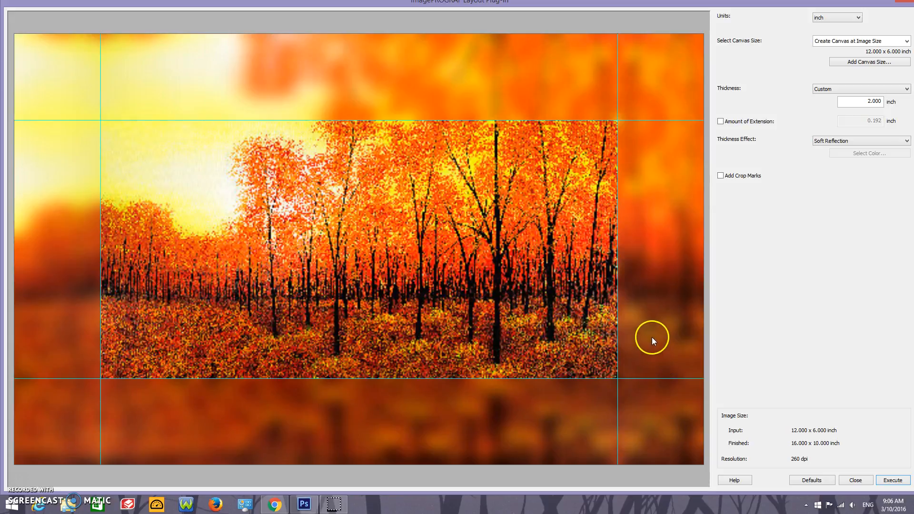
mouse_move(713, 260)
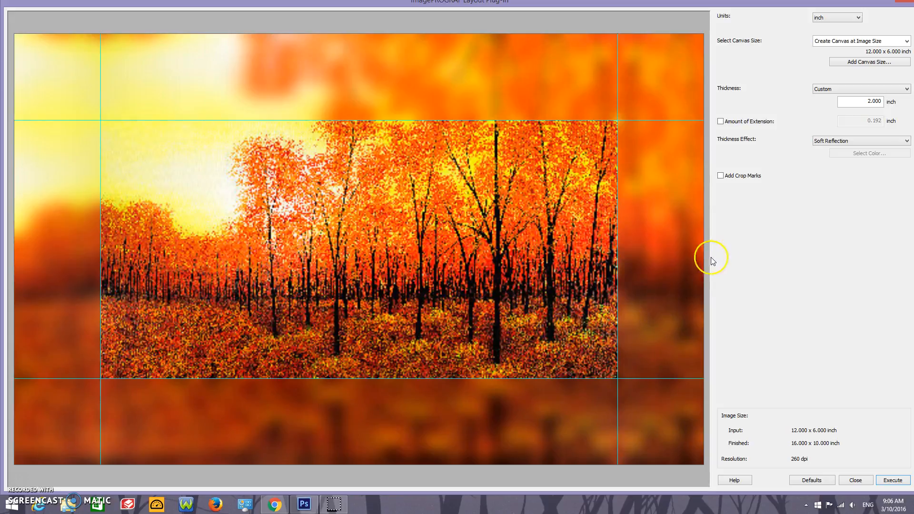
Preview White, then Black edges, and settle on a blue Custom Color fill
left_click(861, 140)
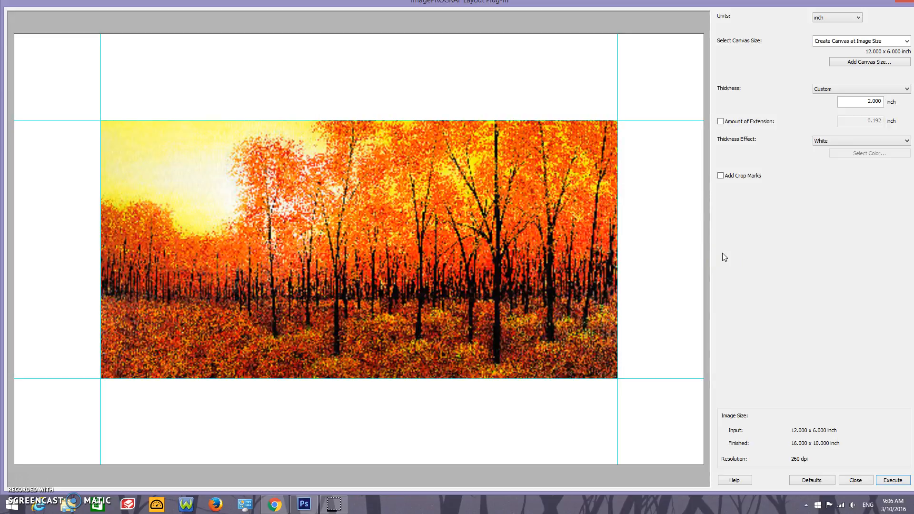
left_click(862, 141)
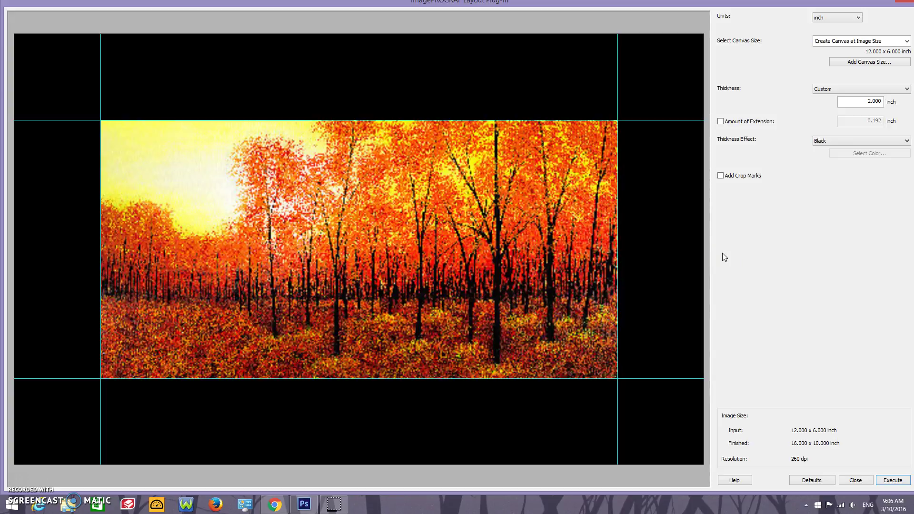
left_click(862, 140)
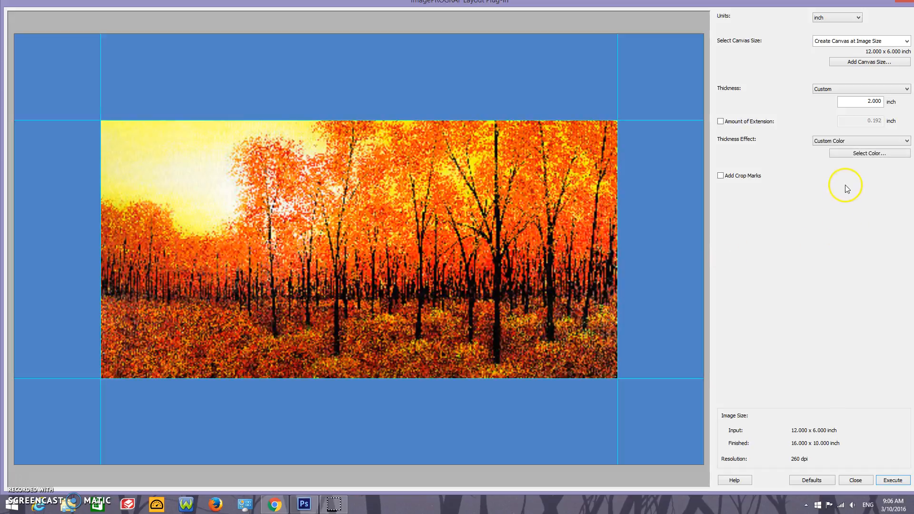
mouse_move(592, 310)
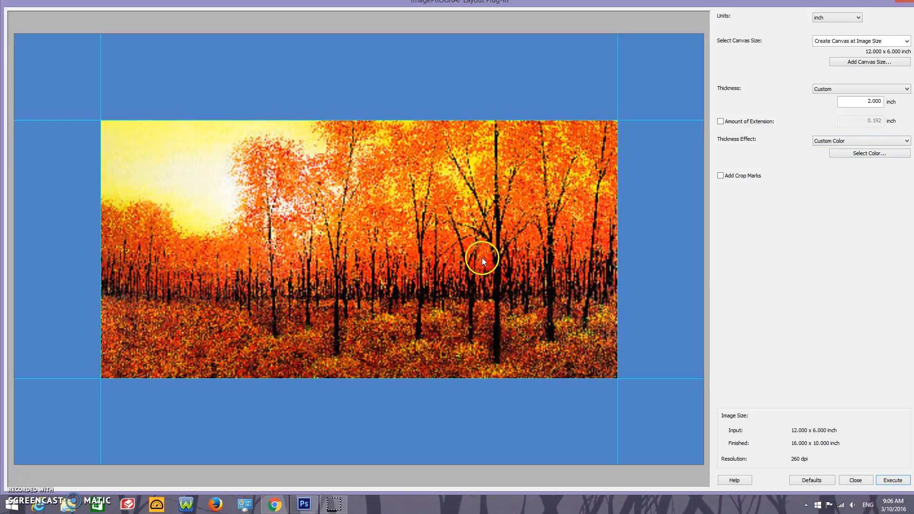
mouse_move(740, 281)
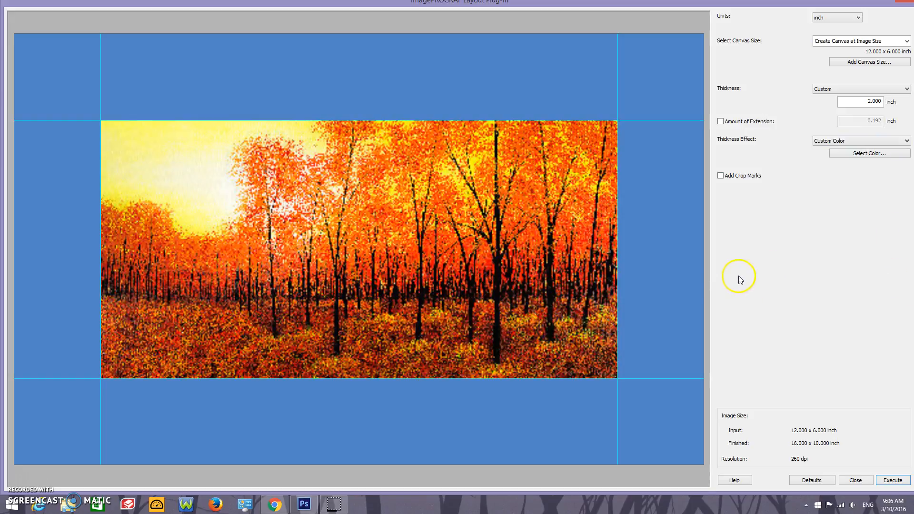
mouse_move(851, 210)
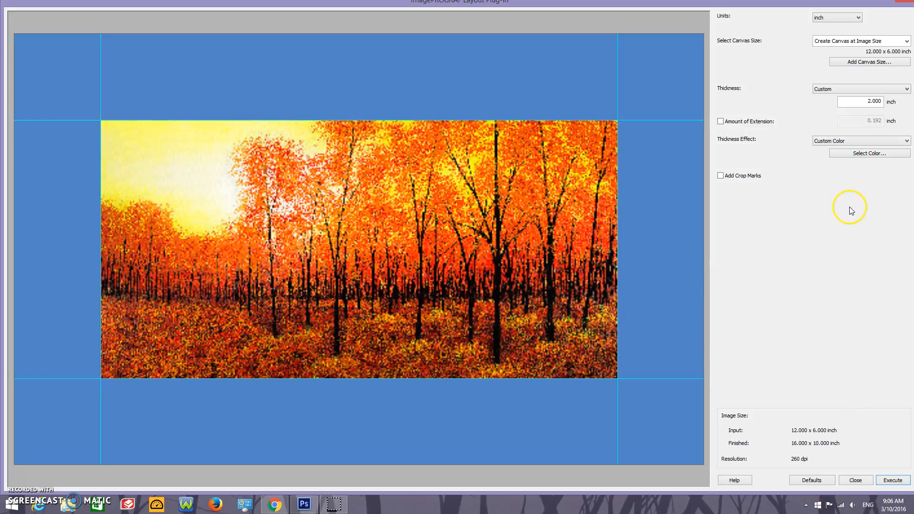
Cycle the edges through Black, Soft Reflection, Reflection and Soft Image, ending on Image
left_click(860, 140)
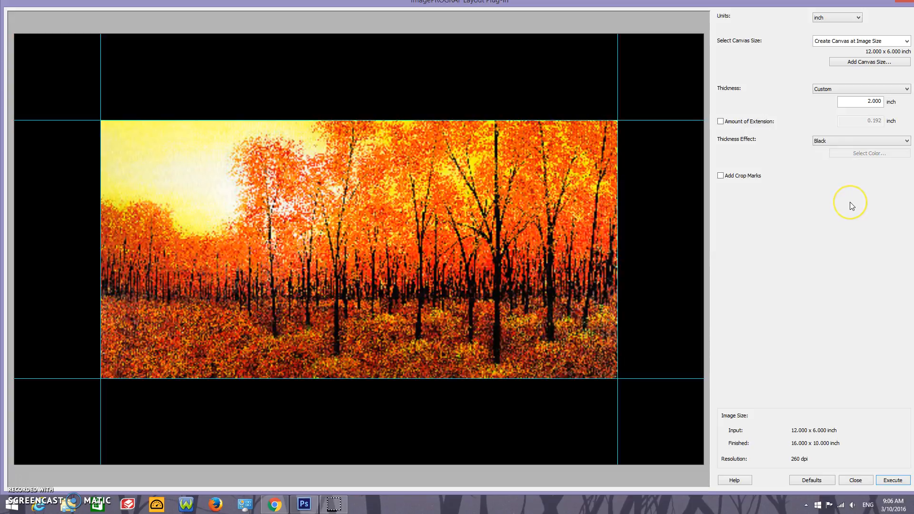
left_click(859, 140)
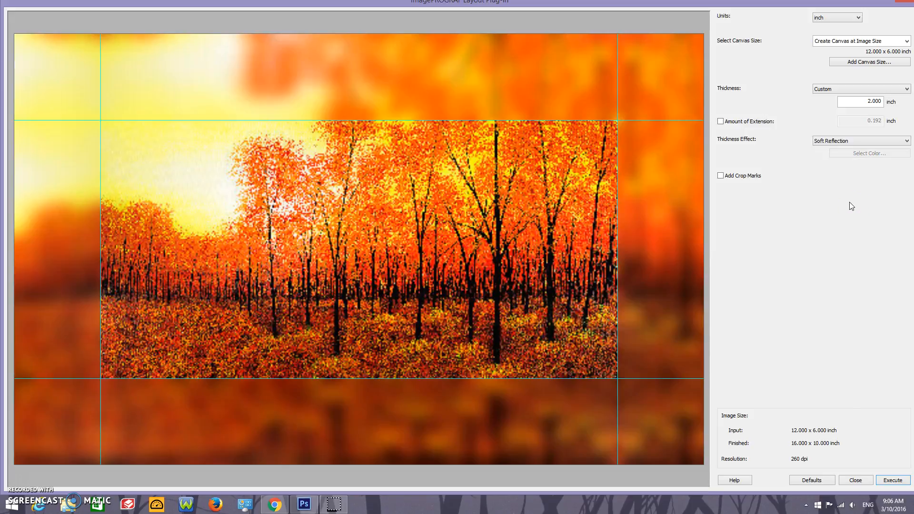
left_click(862, 141)
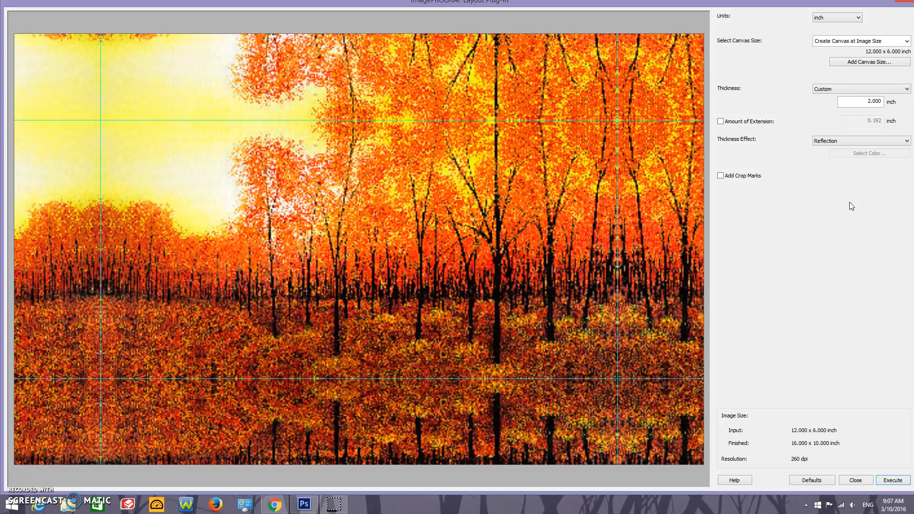
left_click(861, 140)
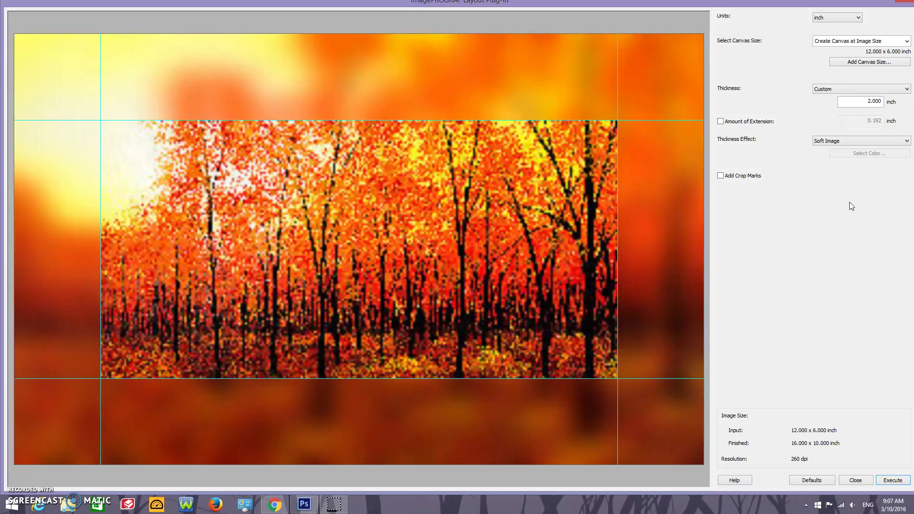
left_click(862, 140)
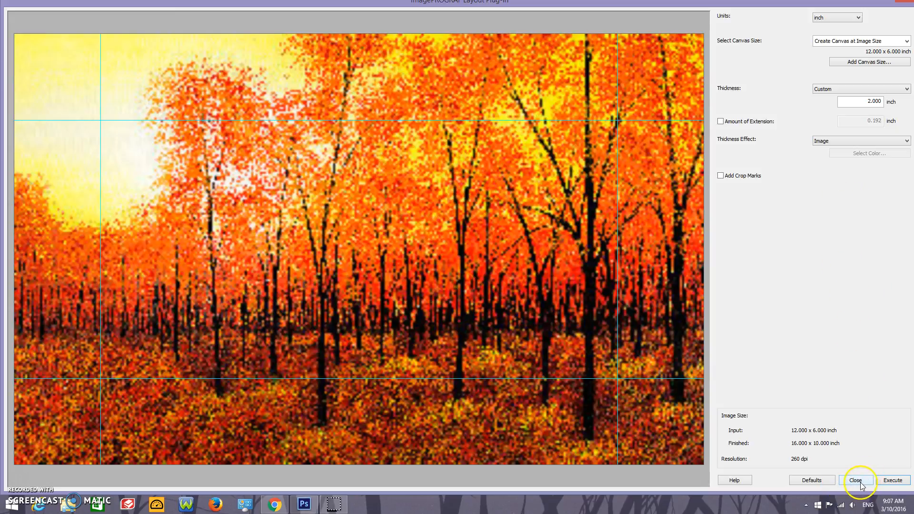
Close the layout plug-in without printing, returning to the unchanged painting
left_click(857, 480)
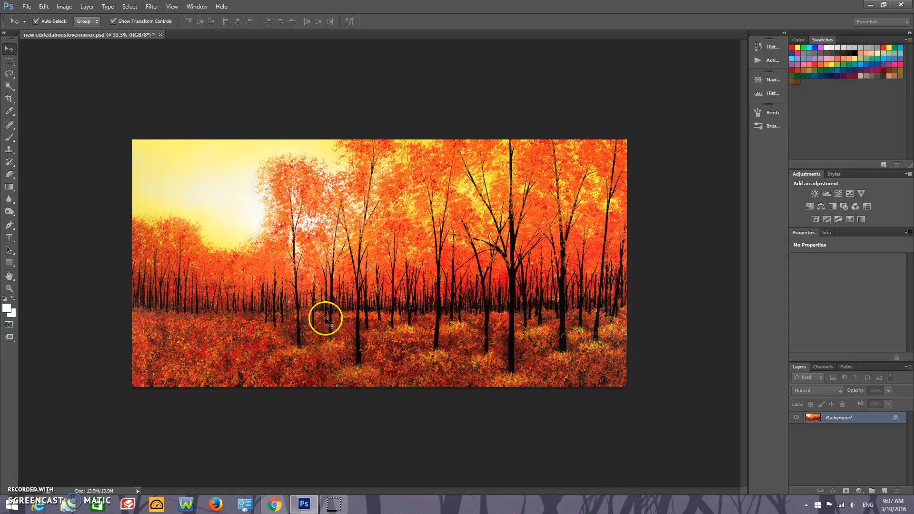
mouse_move(173, 181)
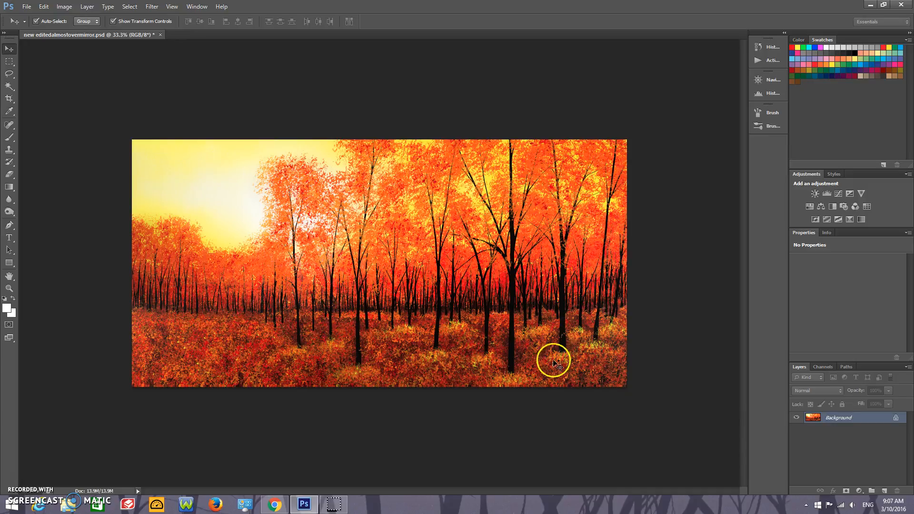
mouse_move(170, 264)
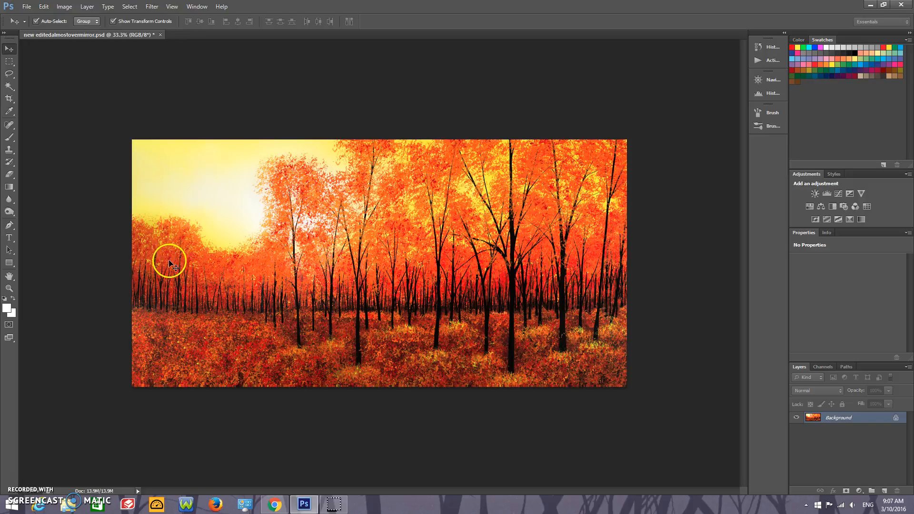
mouse_move(319, 322)
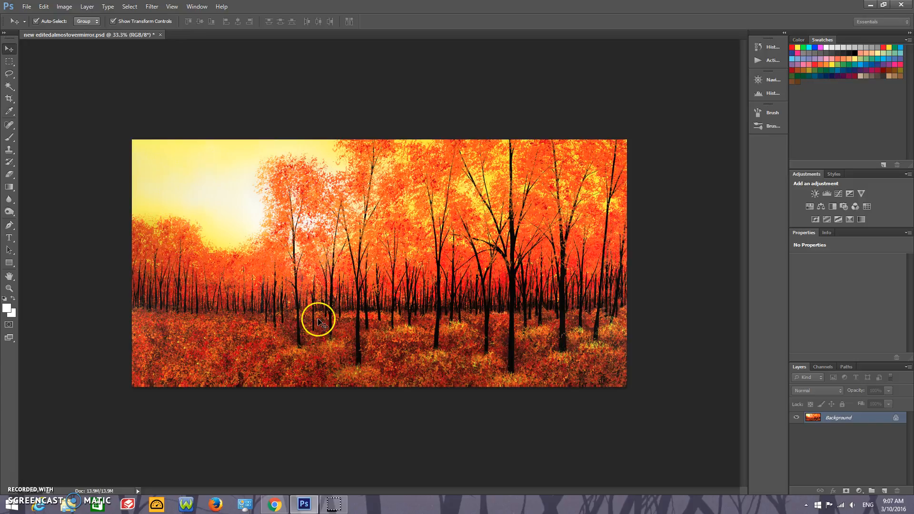
mouse_move(14, 485)
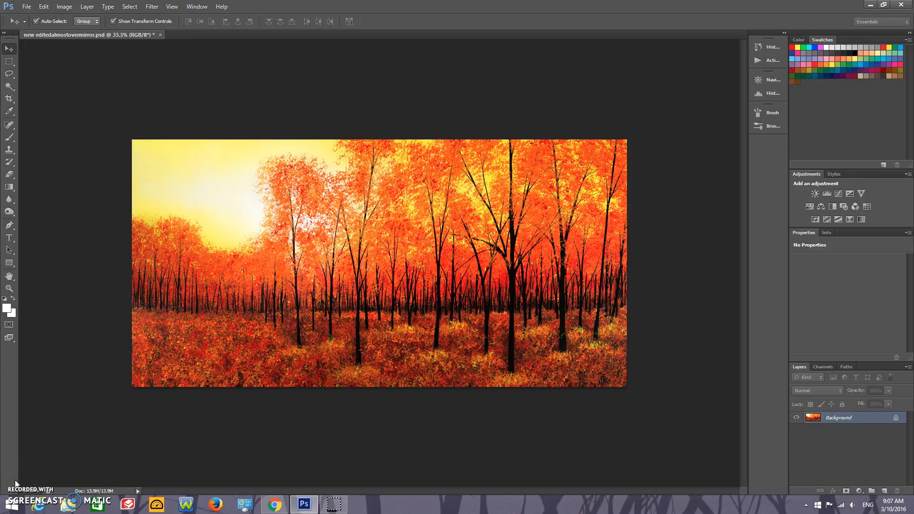
mouse_move(296, 427)
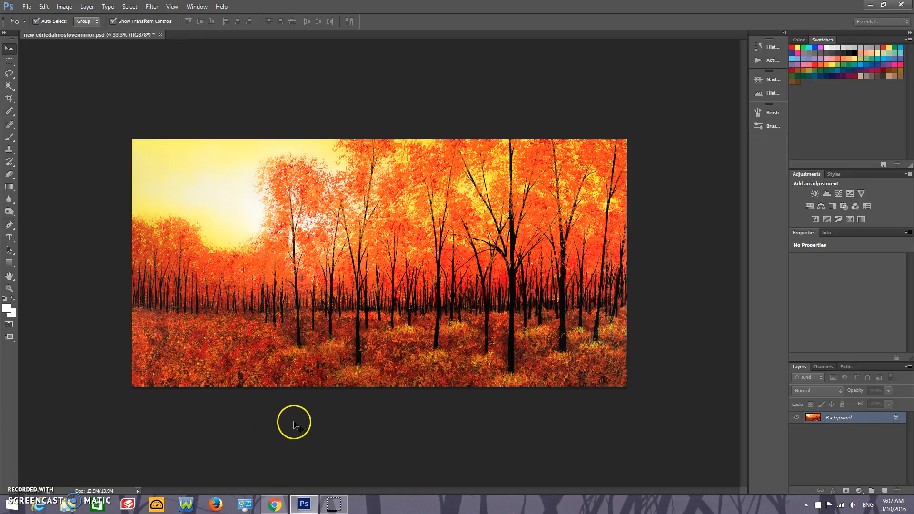